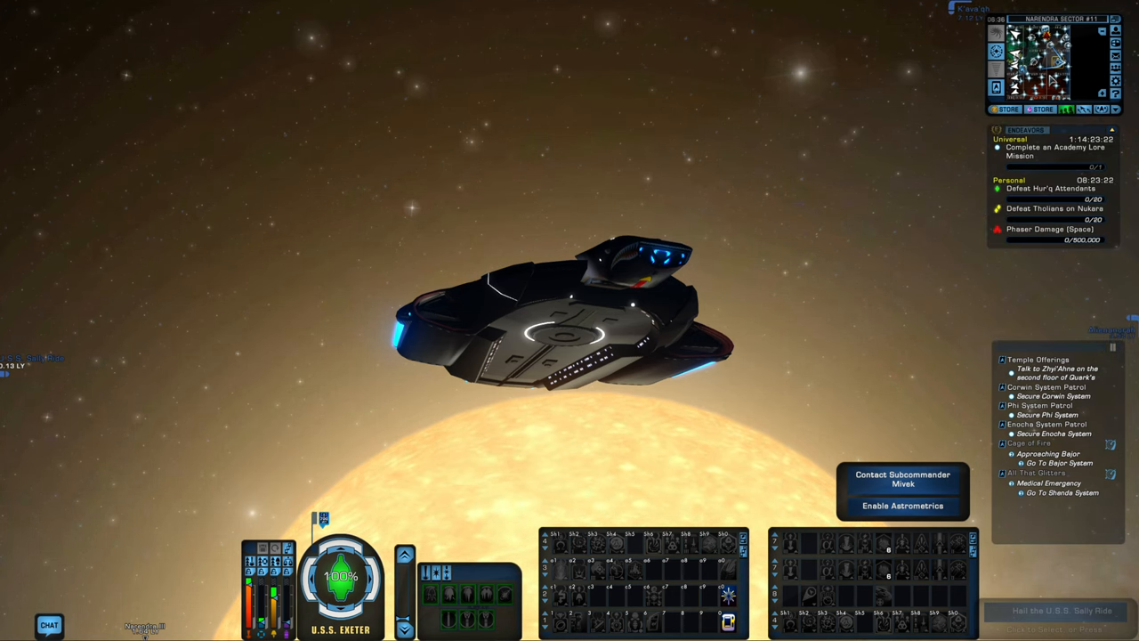
pyautogui.moveTo(1068, 110)
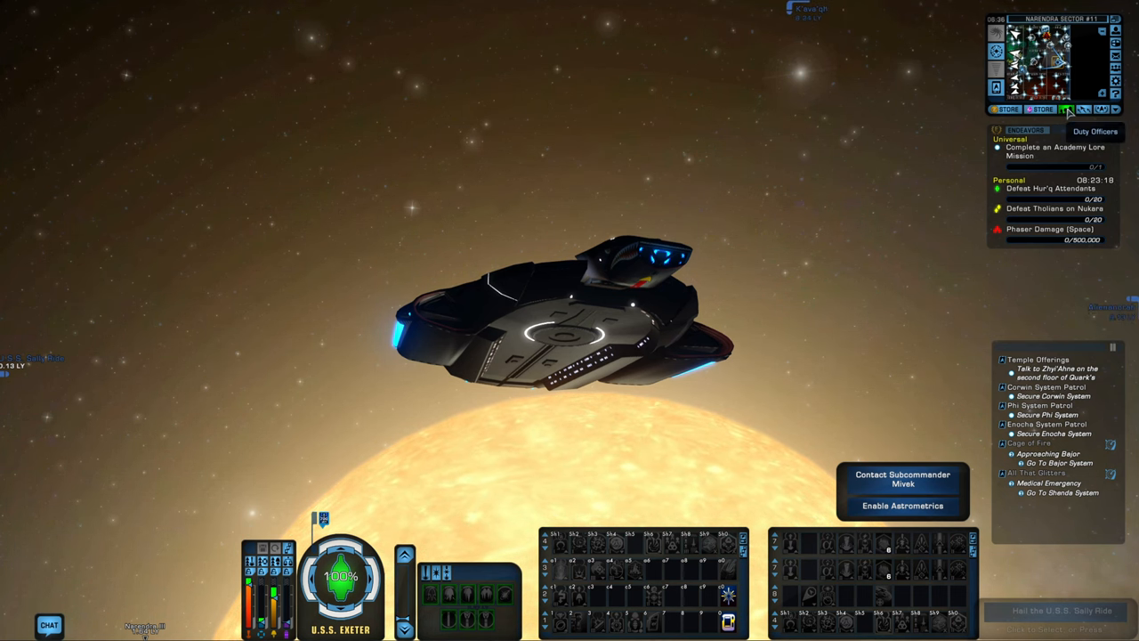
# Step: Show the Federation's available Admiralty assignments via the Duty Officers button
pyautogui.click(1066, 110)
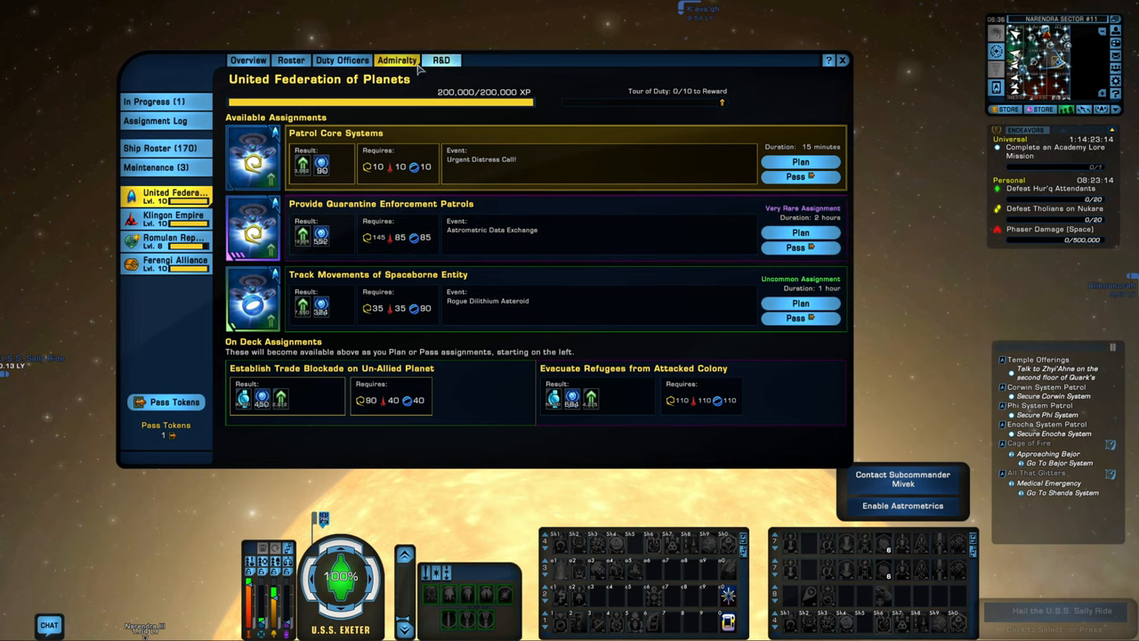
pyautogui.click(292, 61)
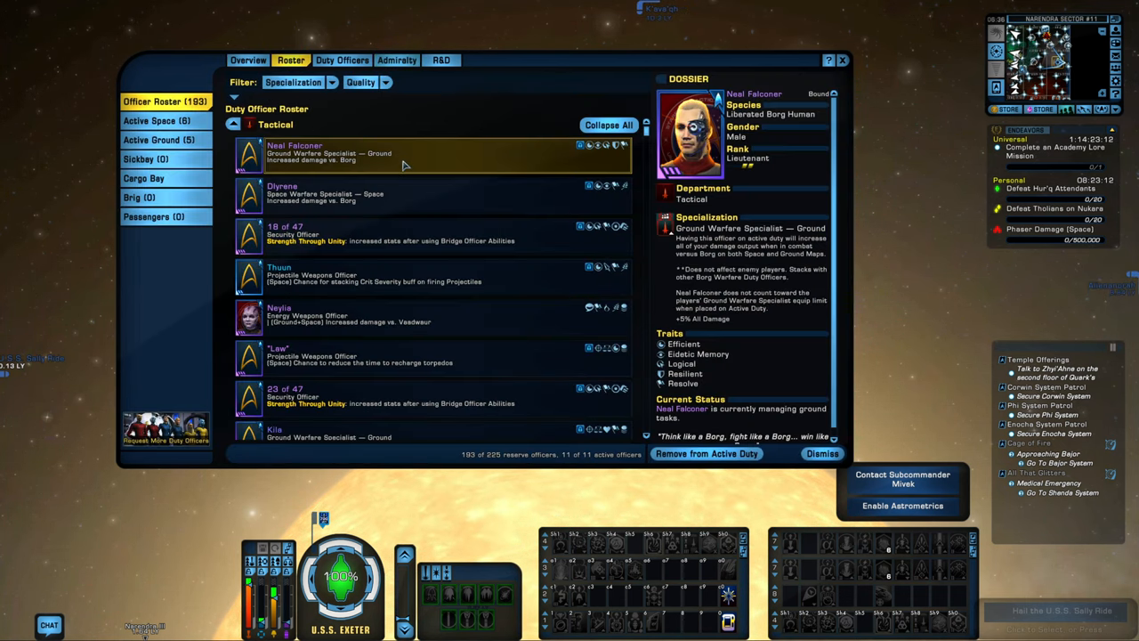
pyautogui.click(395, 61)
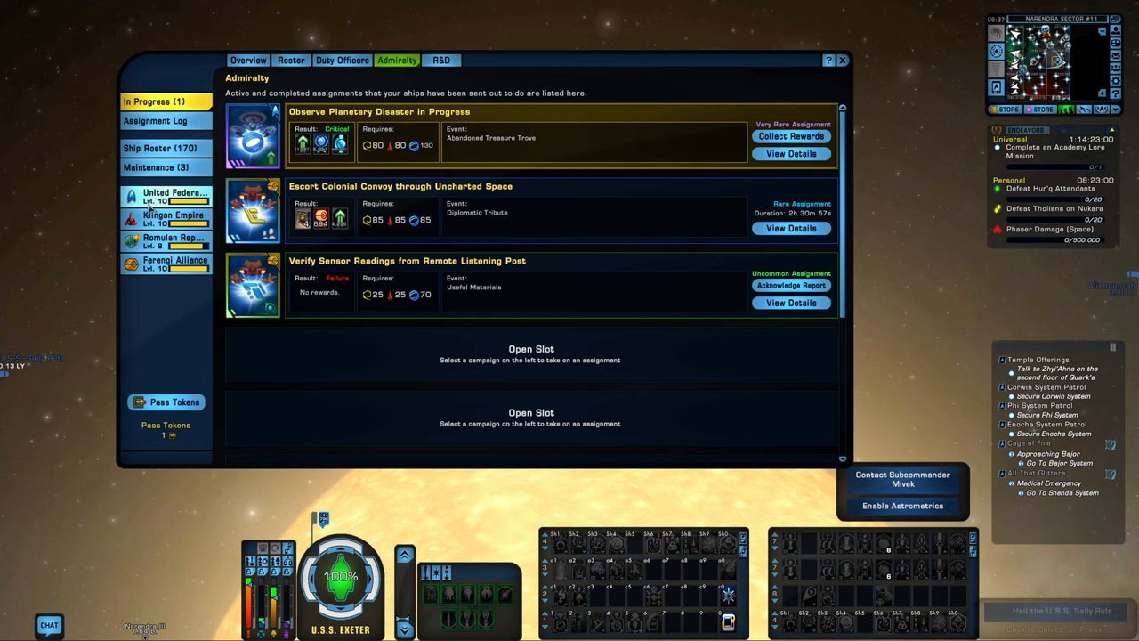
pyautogui.click(174, 196)
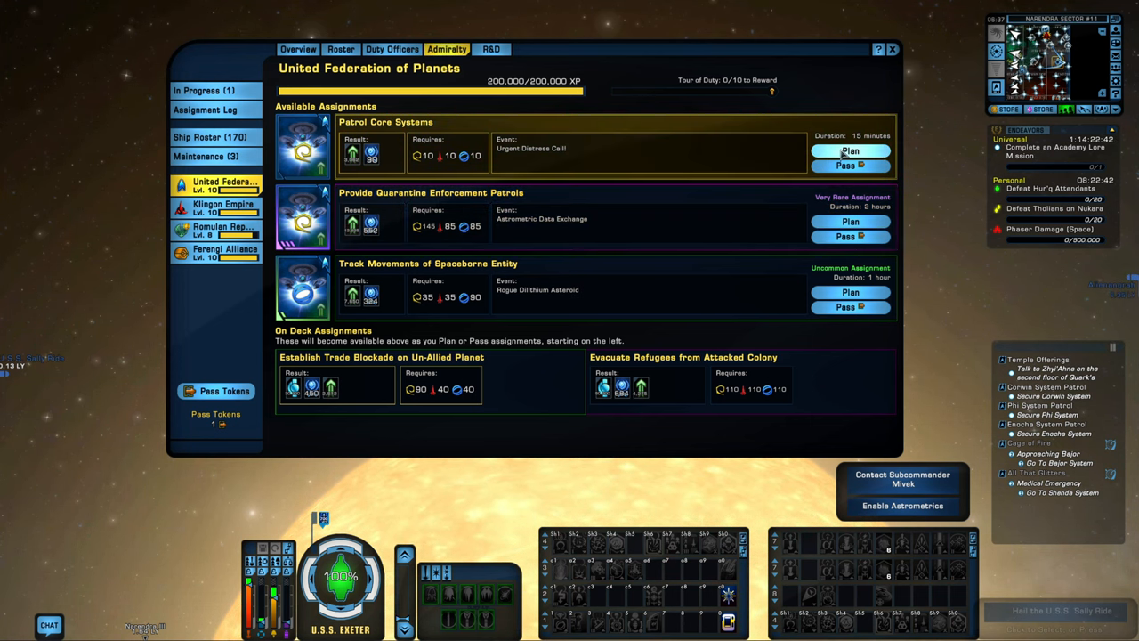
# Step: Plan Patrol Core Systems and browse the ship list for its first slot toward the Mat'Ha Raptor
pyautogui.click(851, 149)
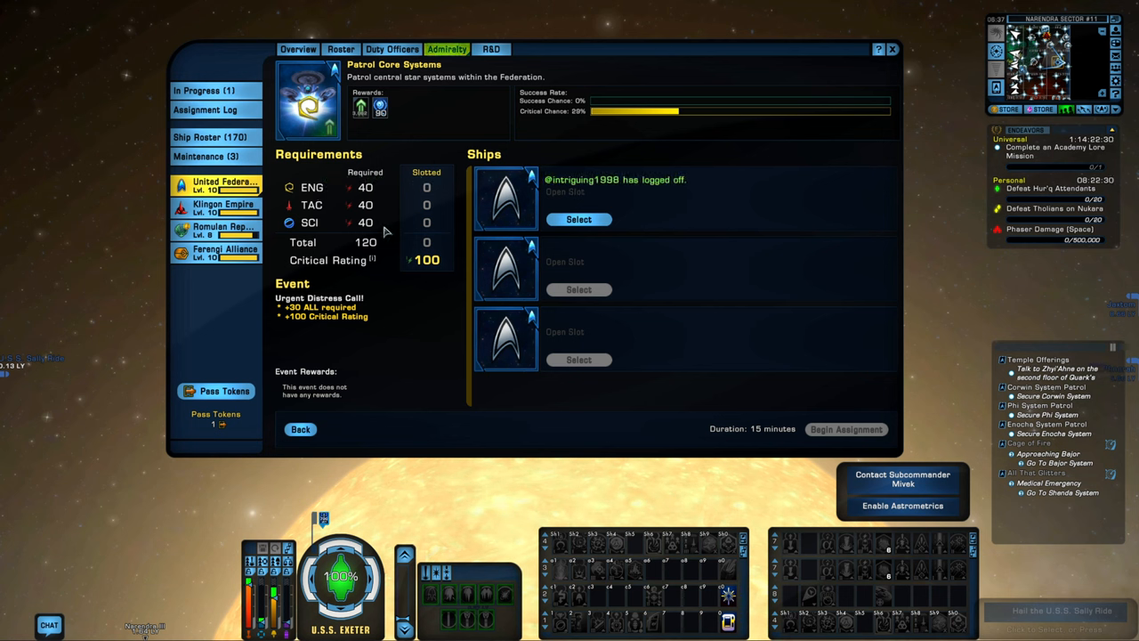
pyautogui.moveTo(374, 231)
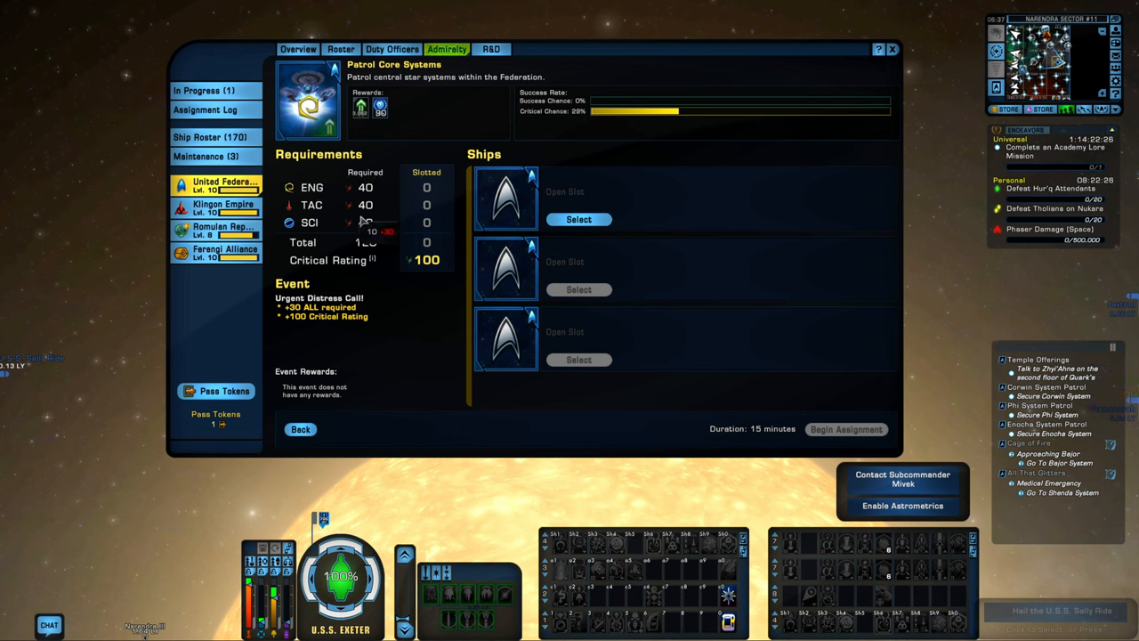
pyautogui.click(579, 219)
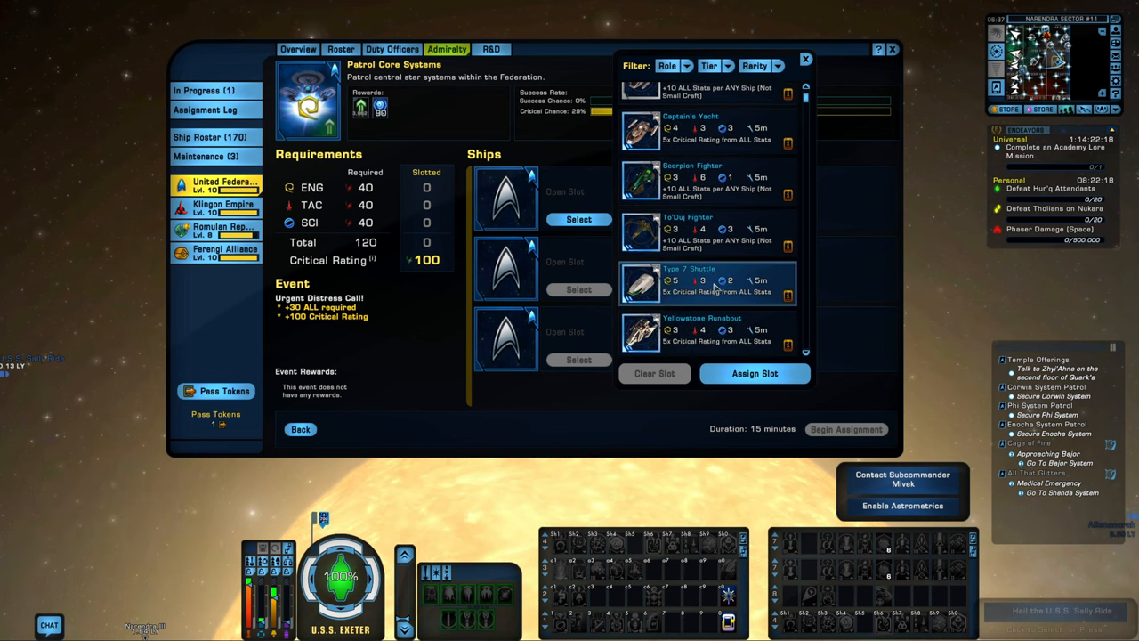
pyautogui.scroll(-3)
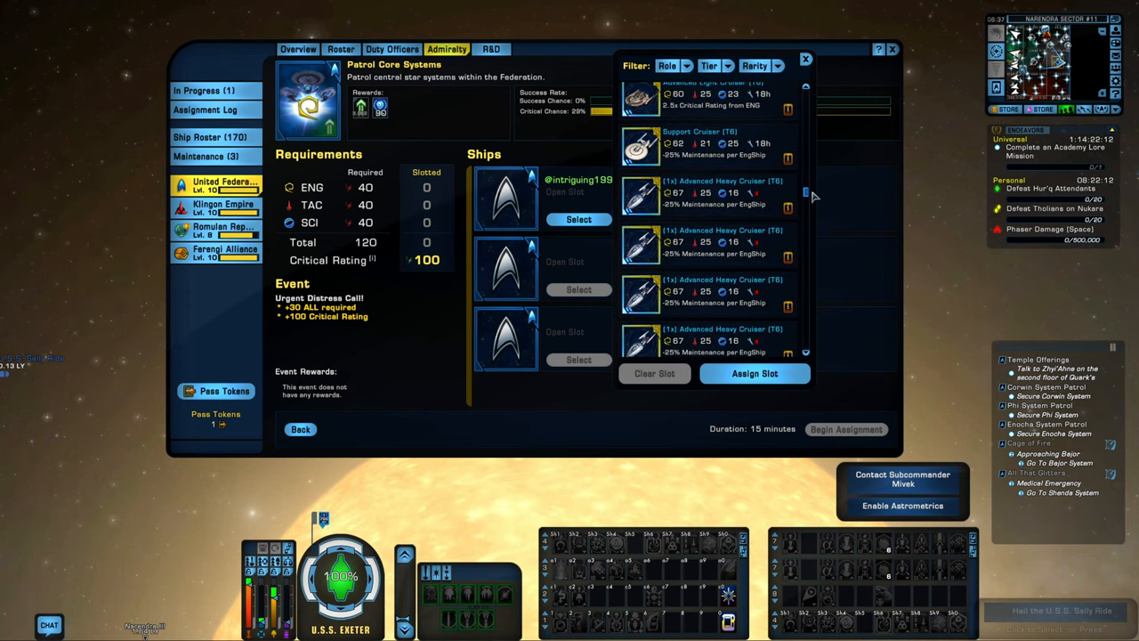
pyautogui.scroll(-3)
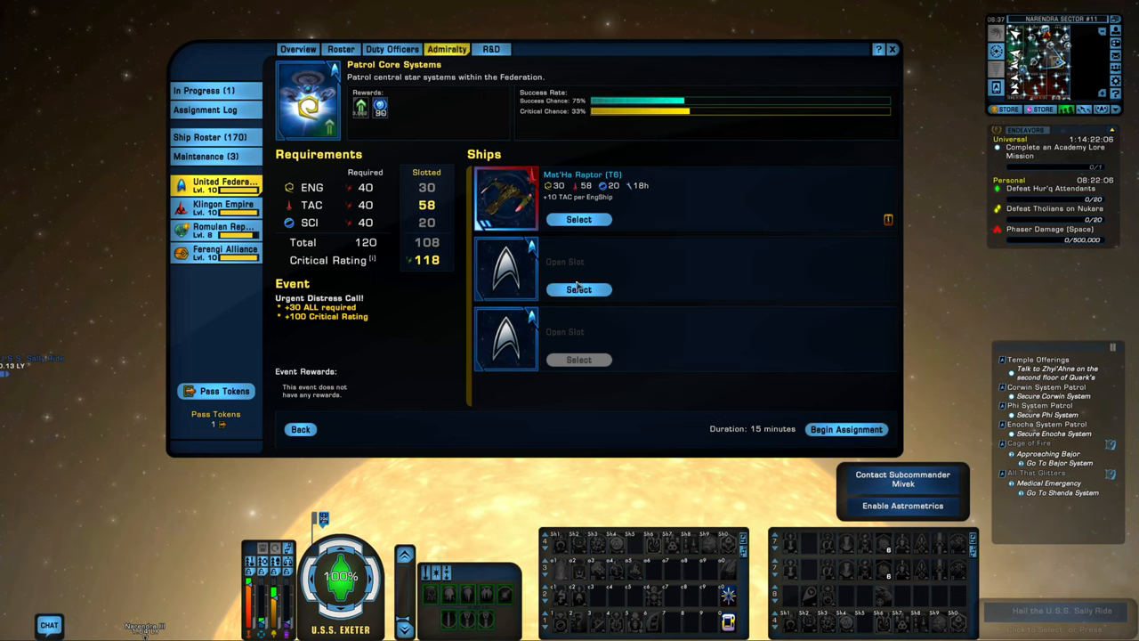
# Step: Fill the second slot with the Legendary Command Dreadnought Cruiser, reaching 100% success
pyautogui.click(578, 289)
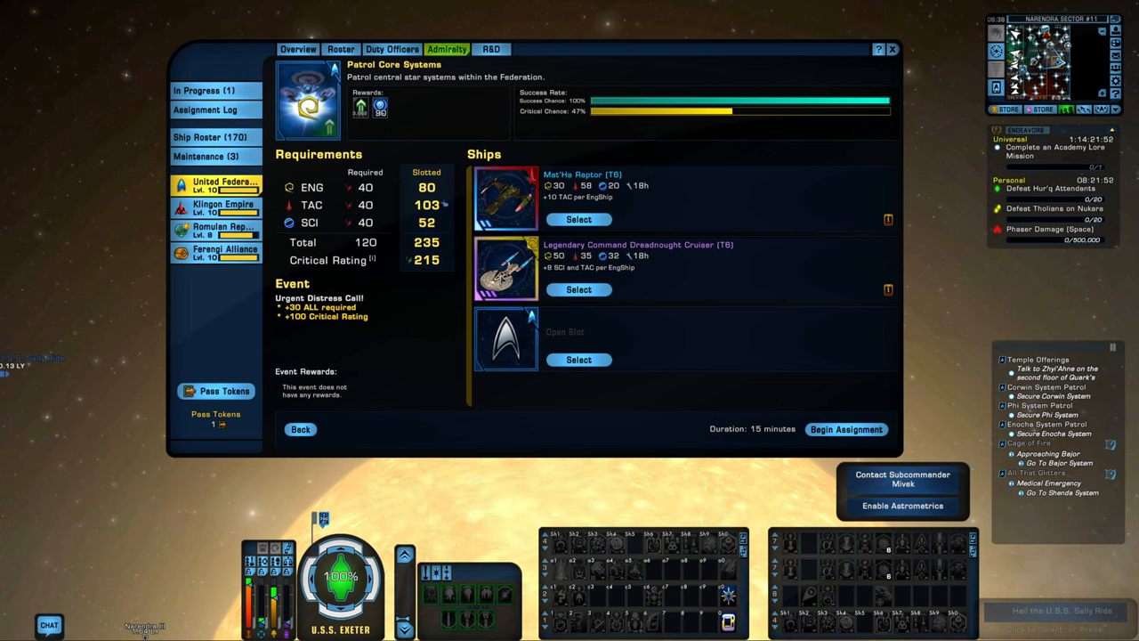
pyautogui.moveTo(420, 292)
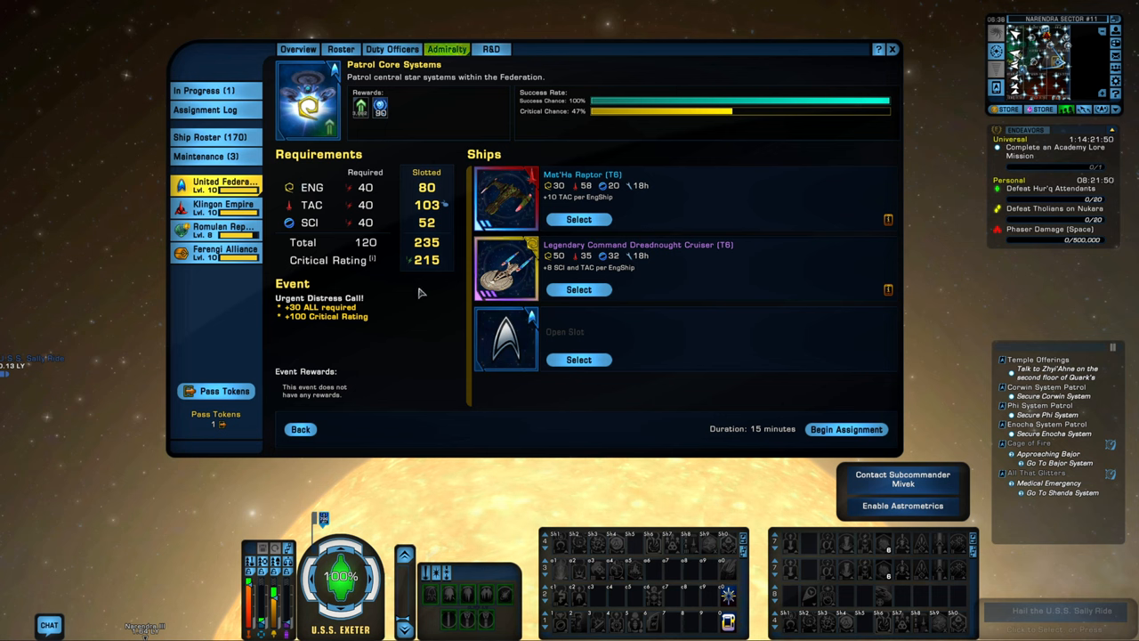
pyautogui.moveTo(349, 168)
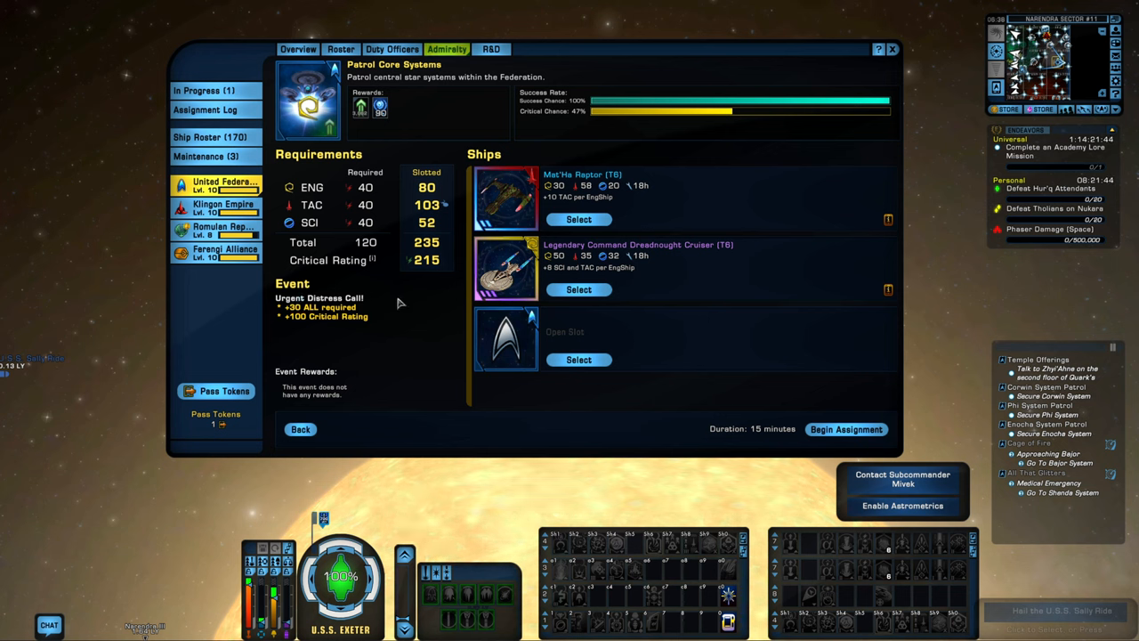
pyautogui.moveTo(298, 331)
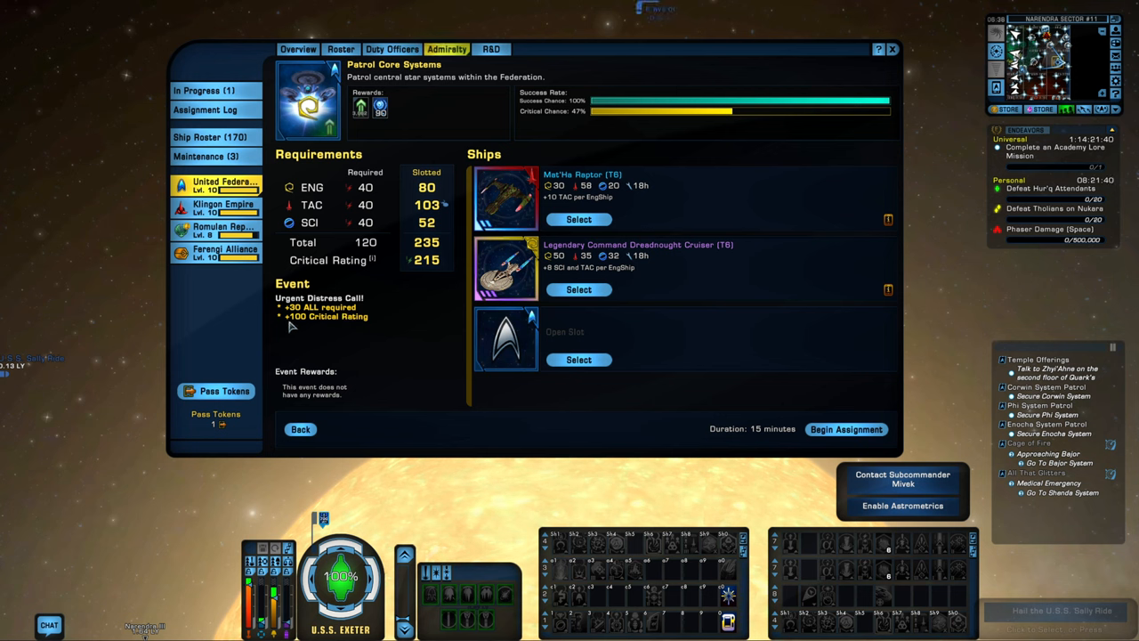
pyautogui.moveTo(374, 327)
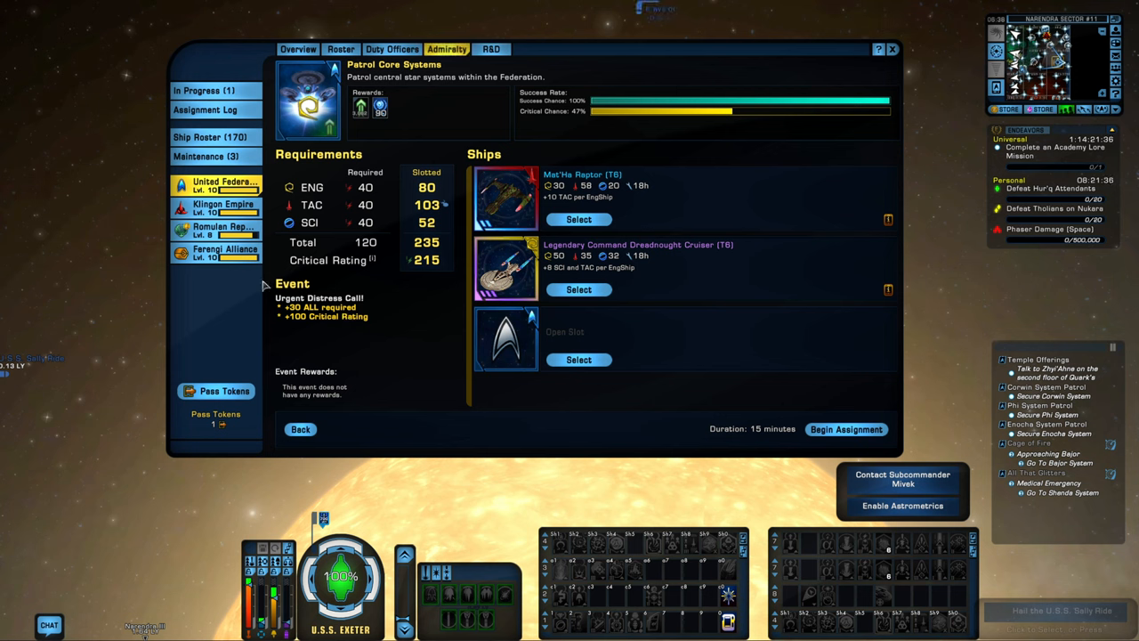
pyautogui.moveTo(336, 324)
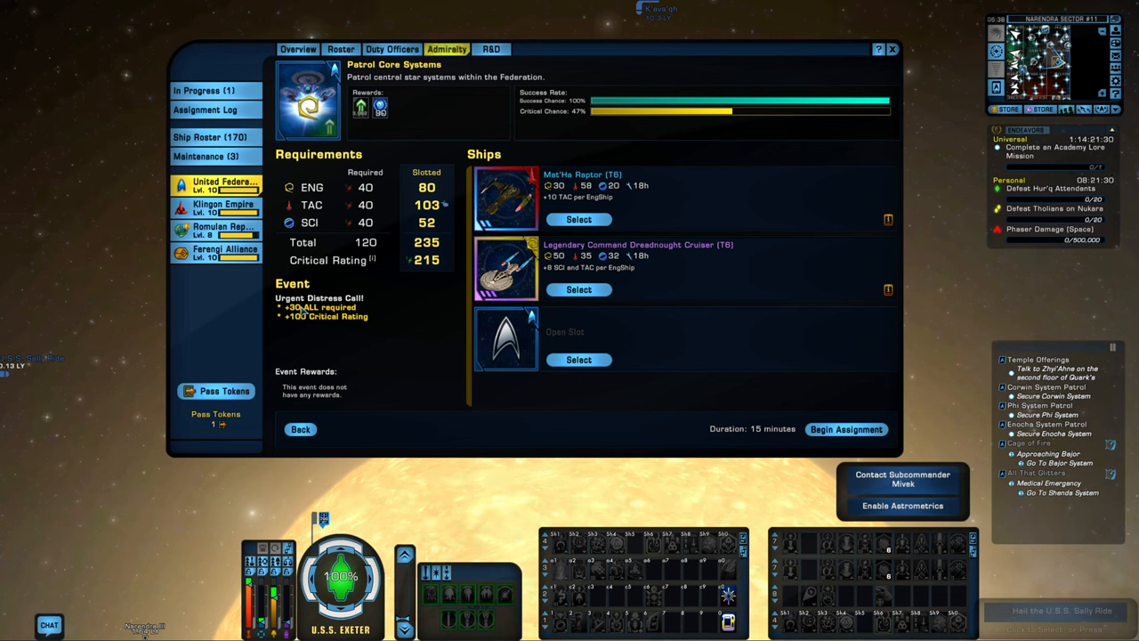
pyautogui.moveTo(320, 330)
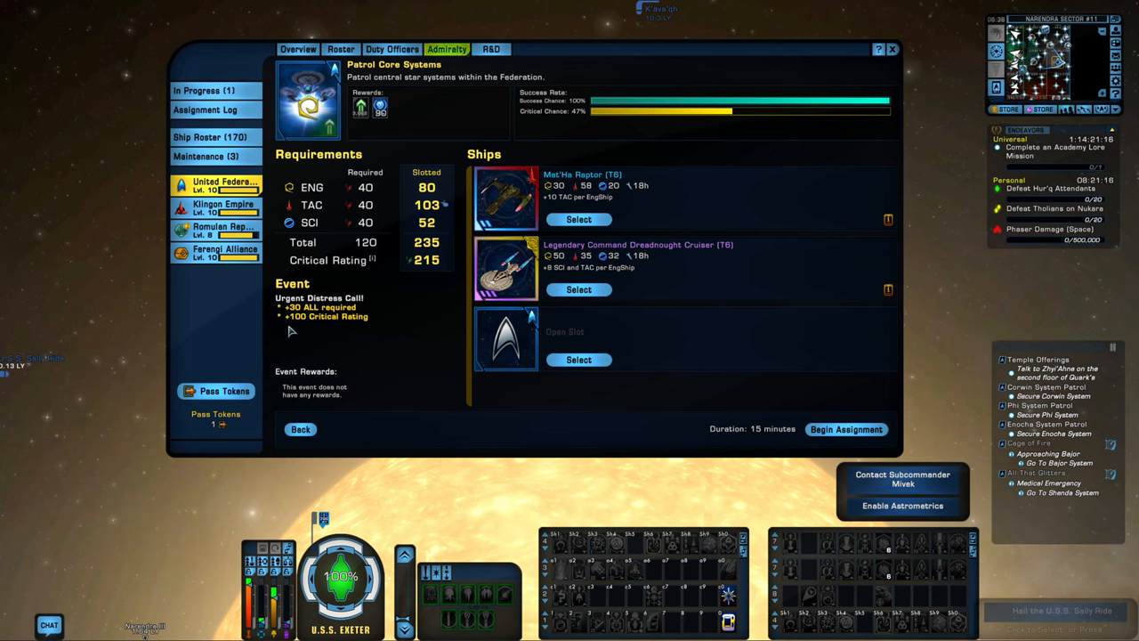
pyautogui.moveTo(364, 330)
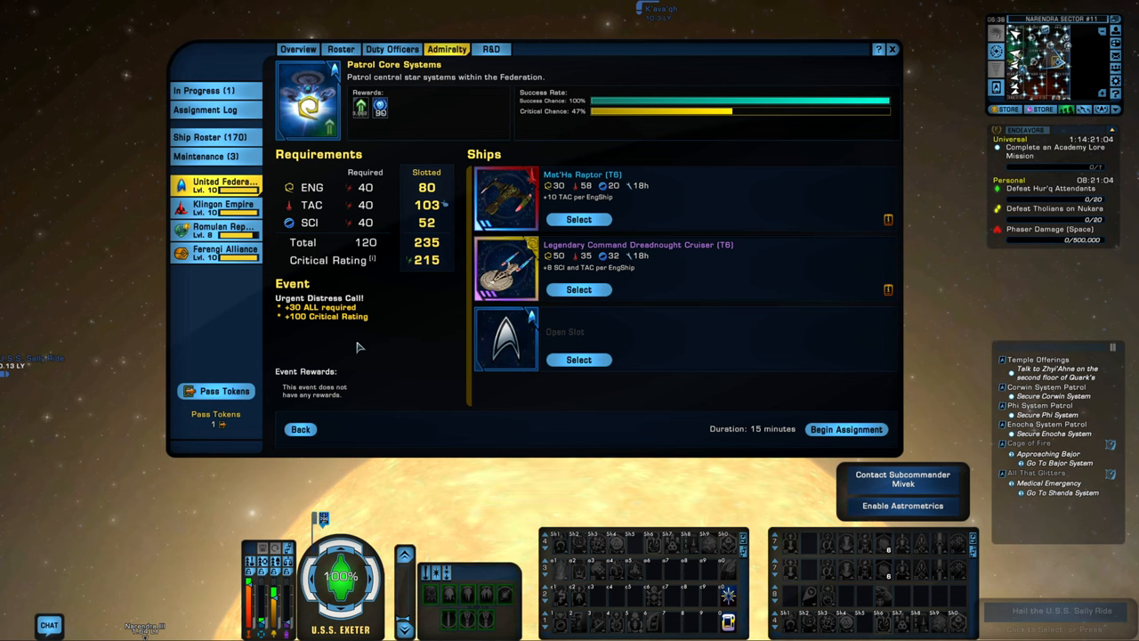
pyautogui.moveTo(299, 352)
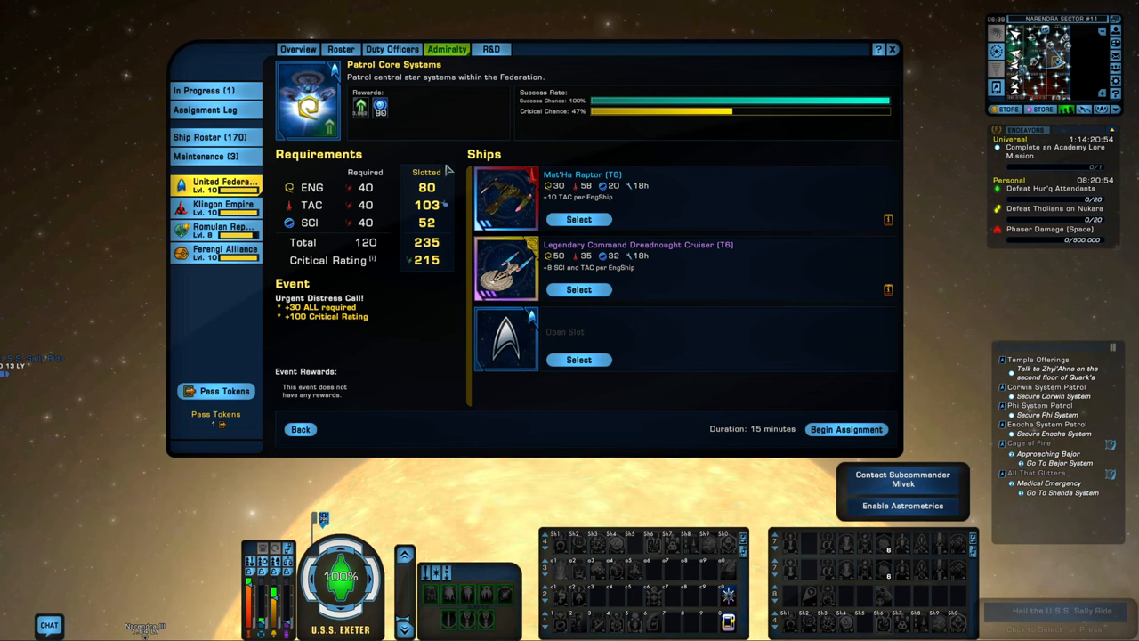
pyautogui.moveTo(360, 139)
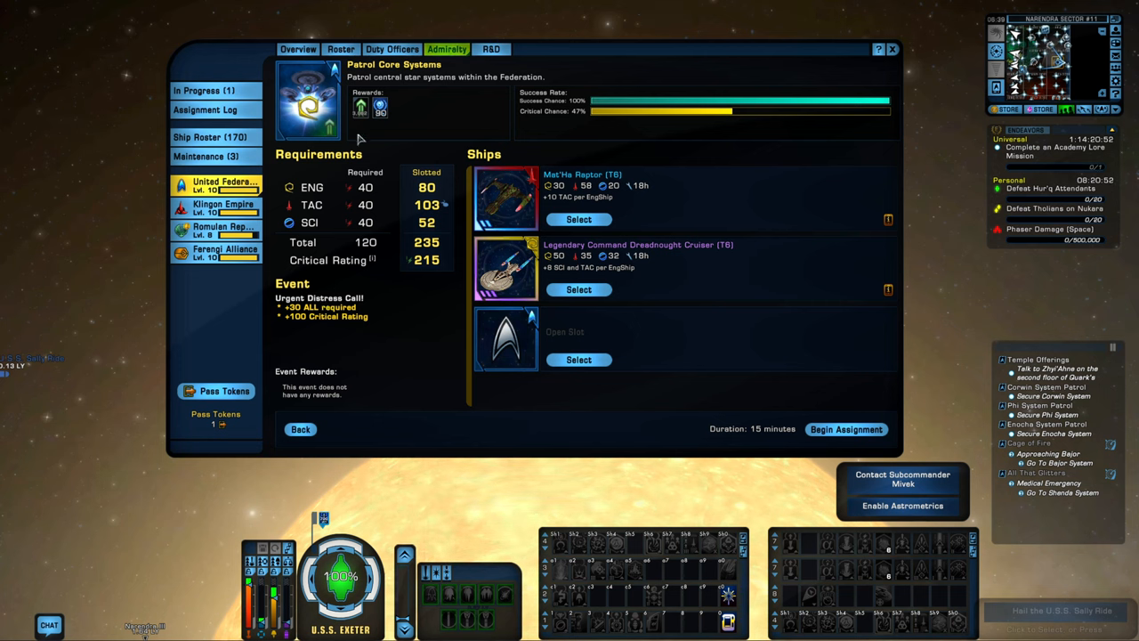
pyautogui.moveTo(359, 108)
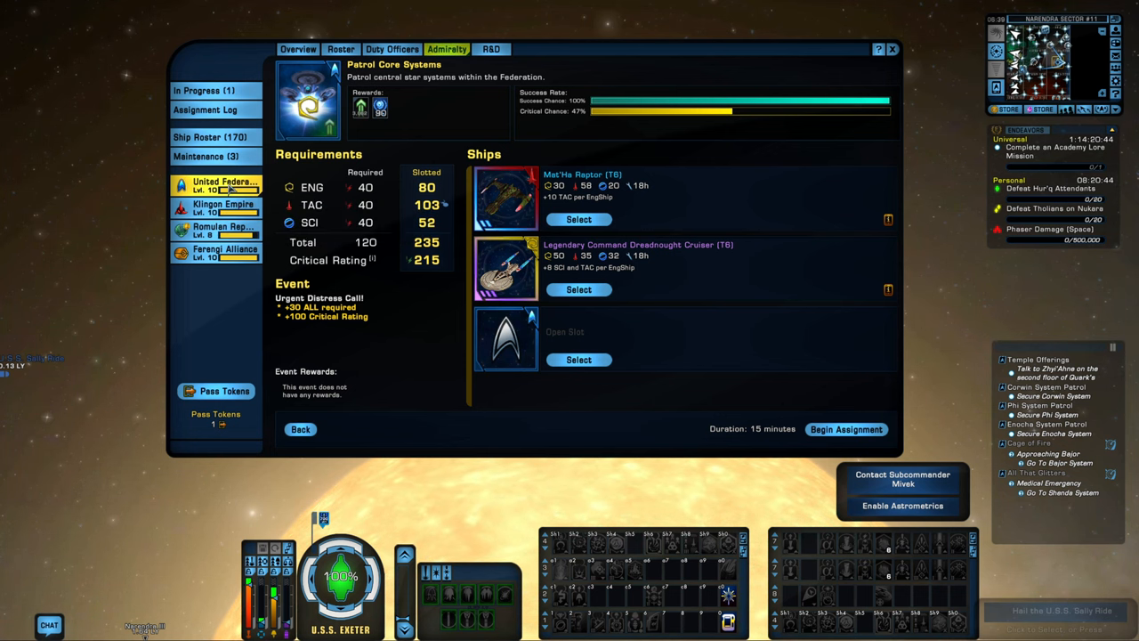
# Step: Launch Patrol Core Systems, view in-progress assignments and collect the finished planetary disaster rewards
pyautogui.click(299, 429)
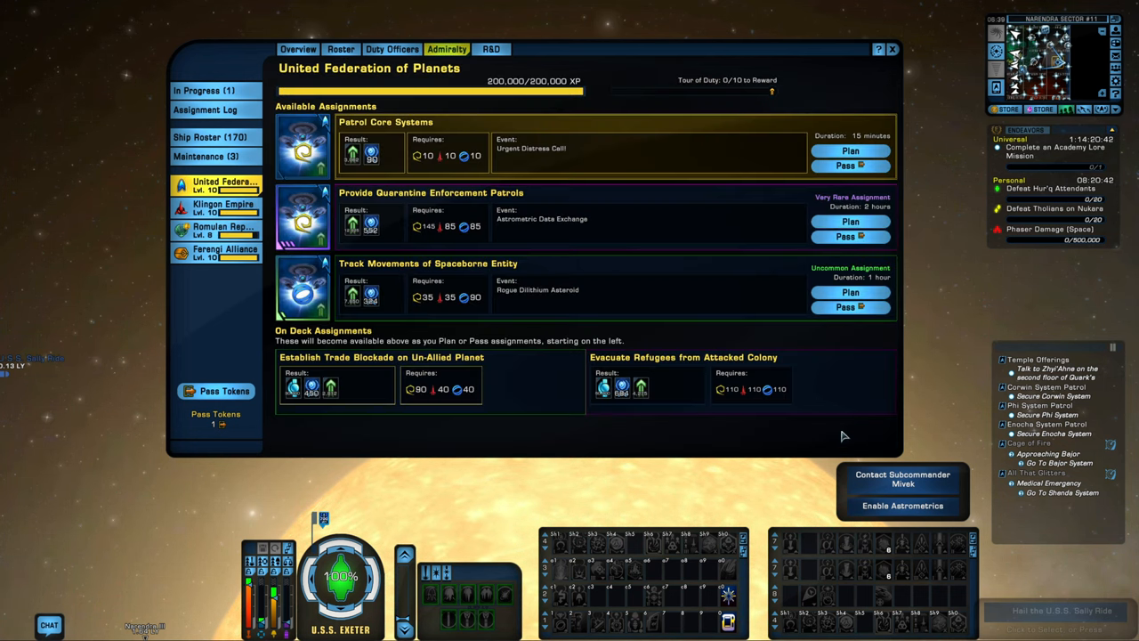
pyautogui.click(849, 149)
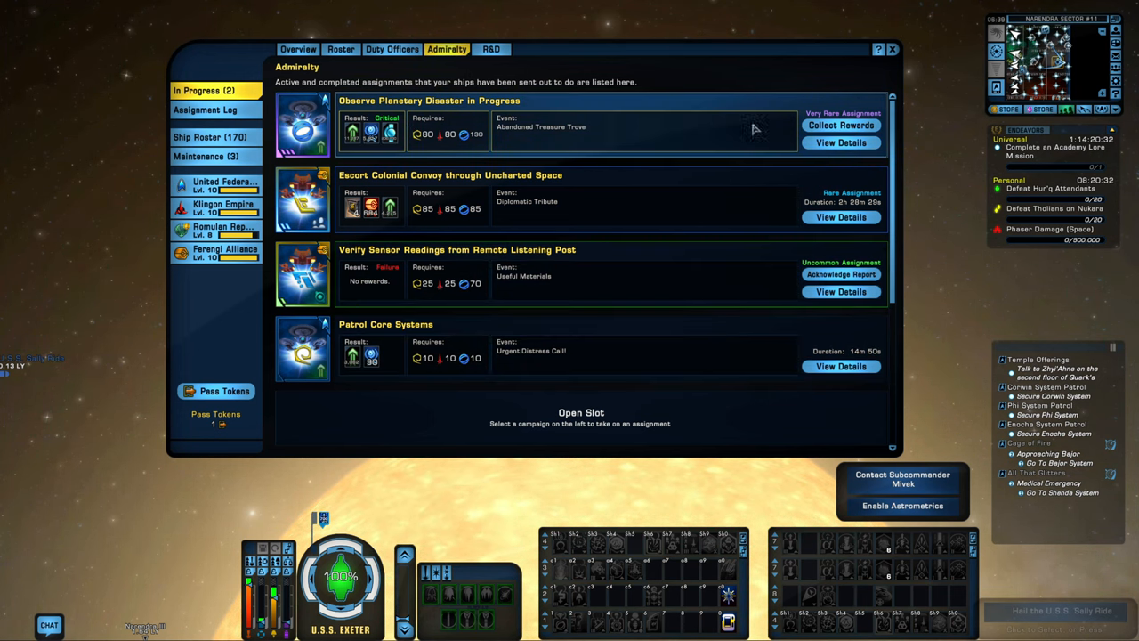
pyautogui.click(840, 125)
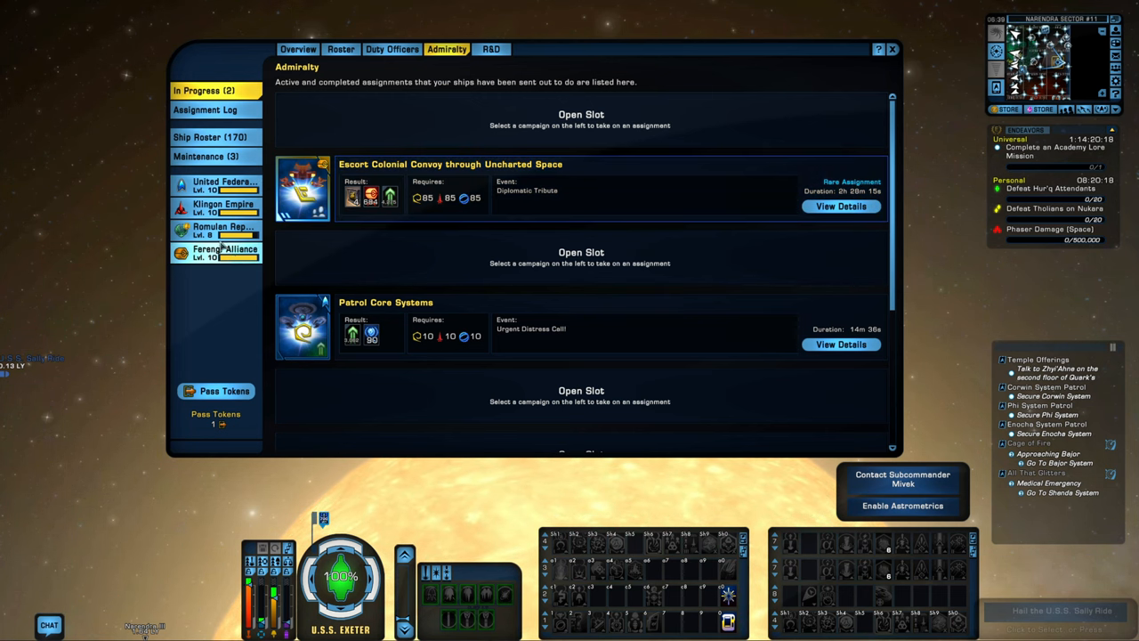
# Step: Flip through Romulan, Ferengi and Federation assignment lists in the sidebar
pyautogui.click(222, 232)
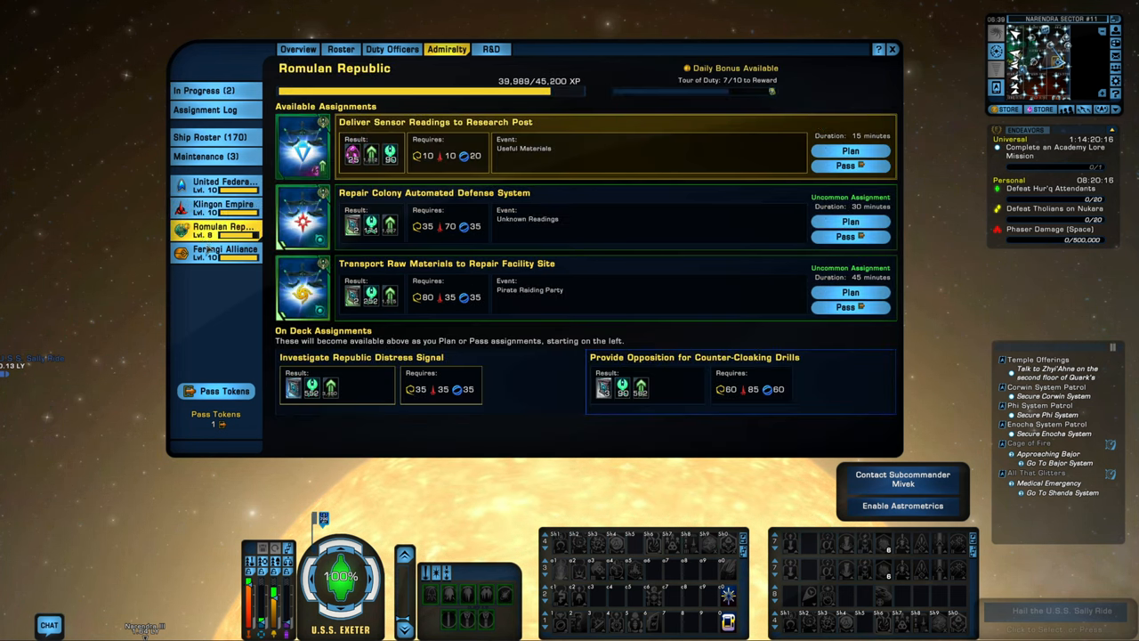
pyautogui.click(224, 253)
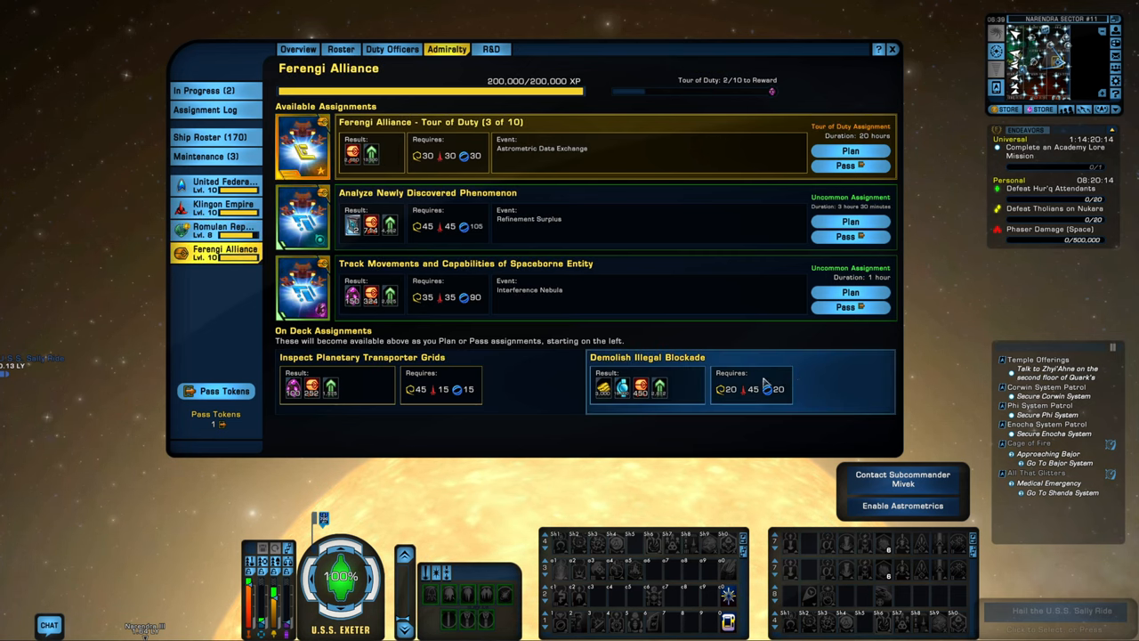
pyautogui.click(223, 228)
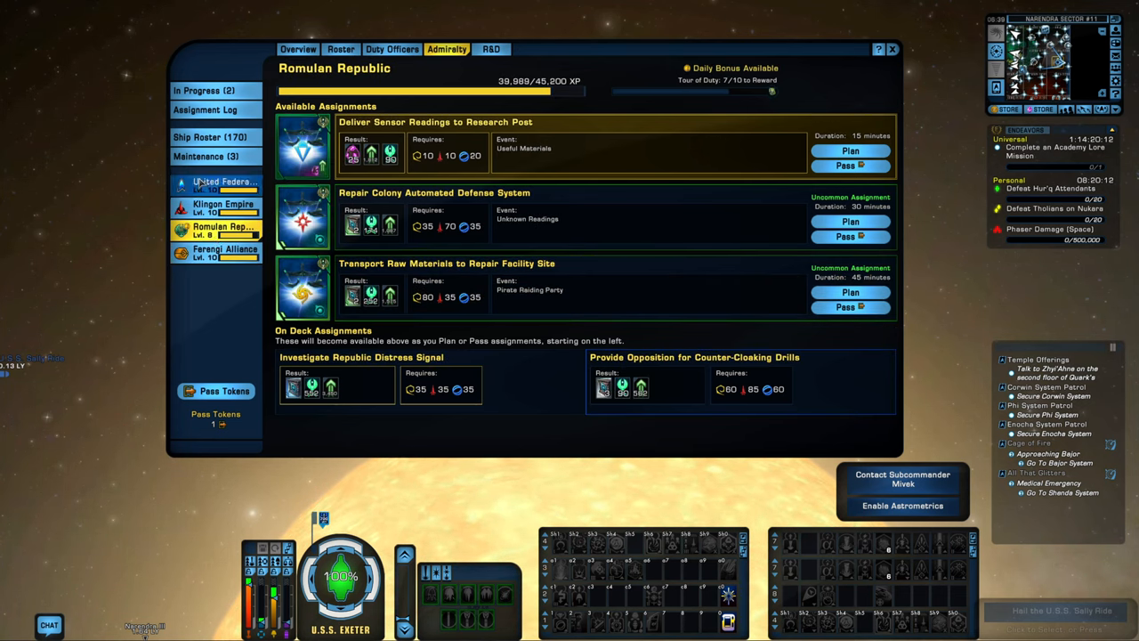
pyautogui.click(222, 184)
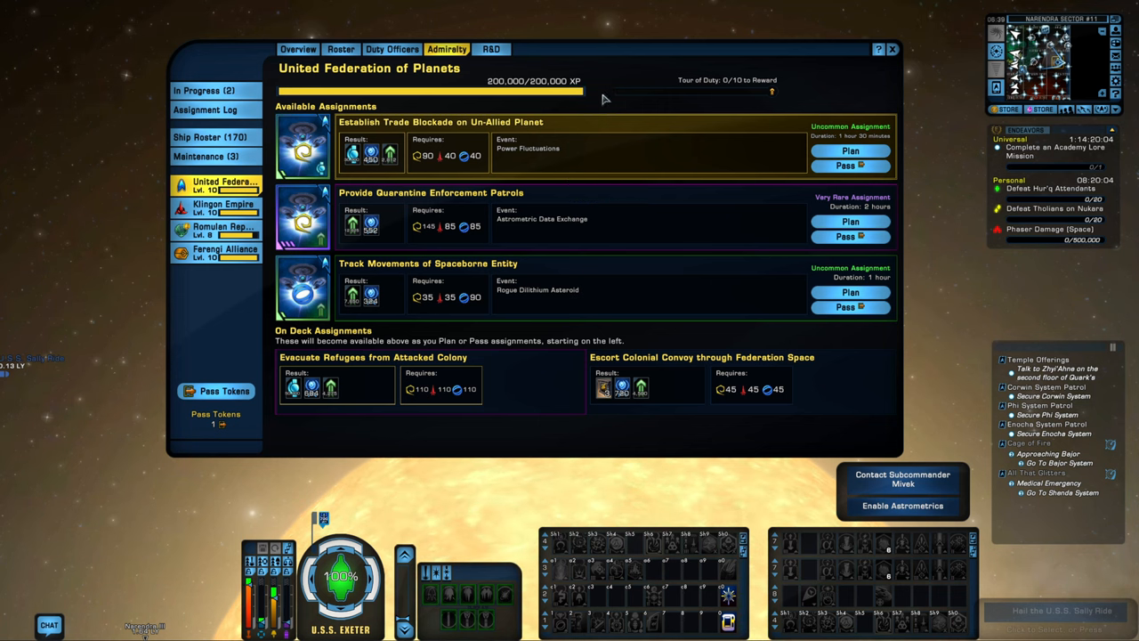
pyautogui.moveTo(728, 89)
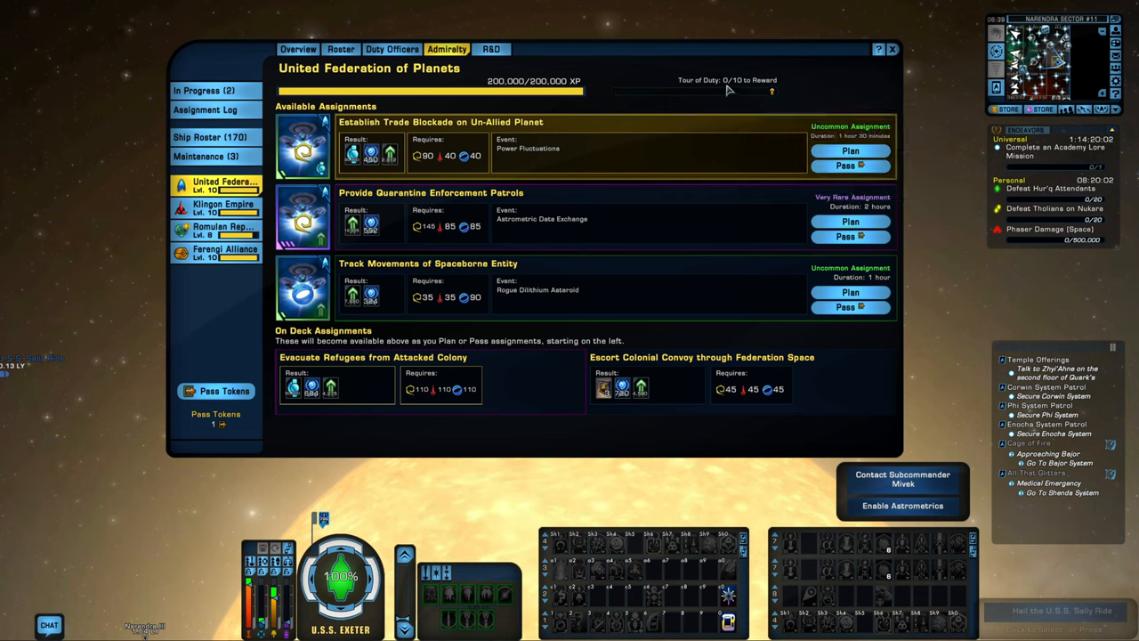
pyautogui.moveTo(775, 97)
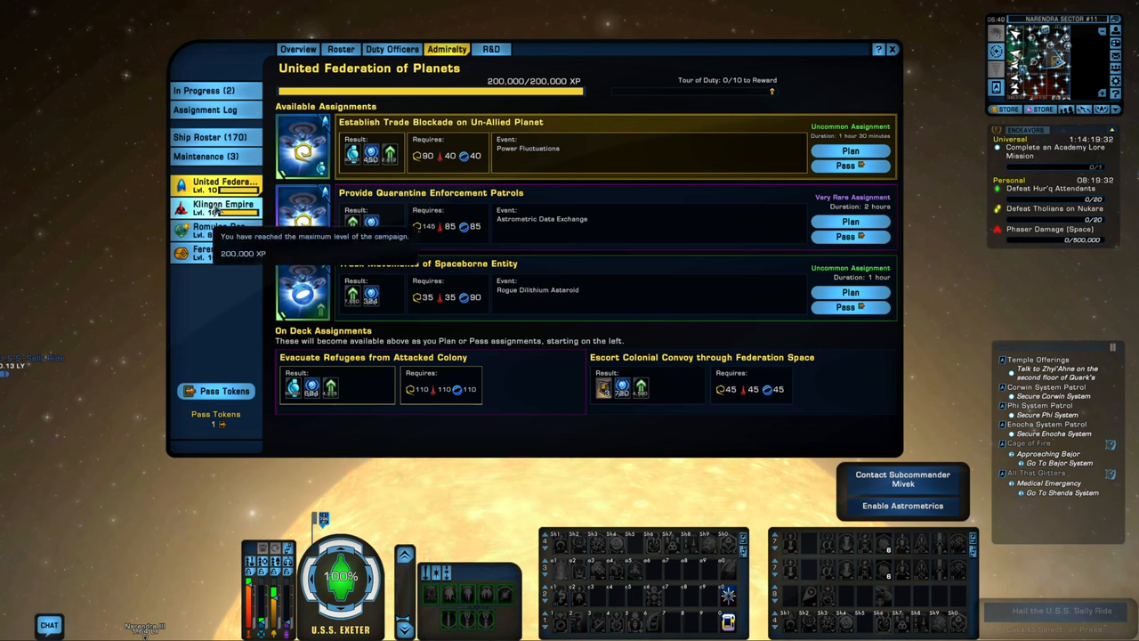
# Step: Review the Klingon and Romulan assignments, ending on the Ferengi Alliance list
pyautogui.click(222, 207)
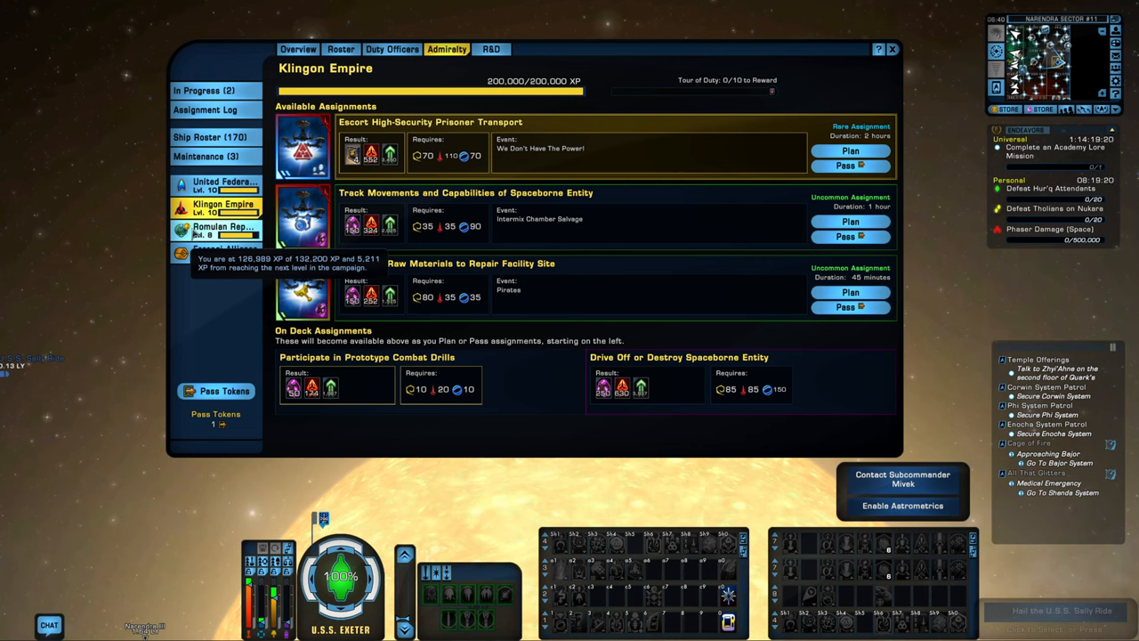
pyautogui.click(224, 229)
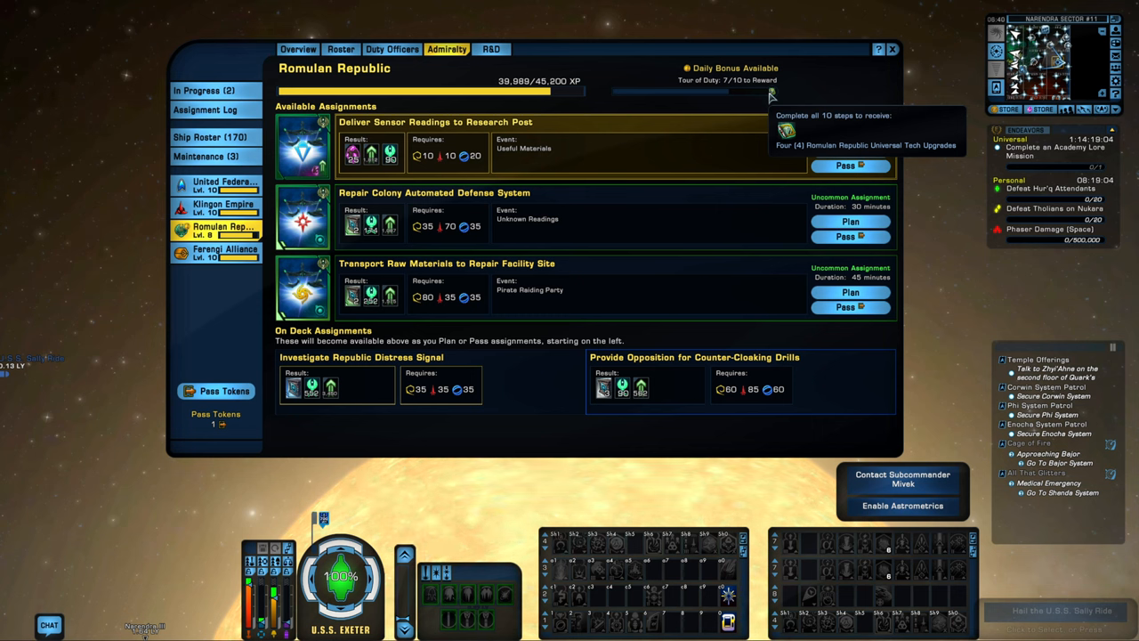
pyautogui.click(222, 253)
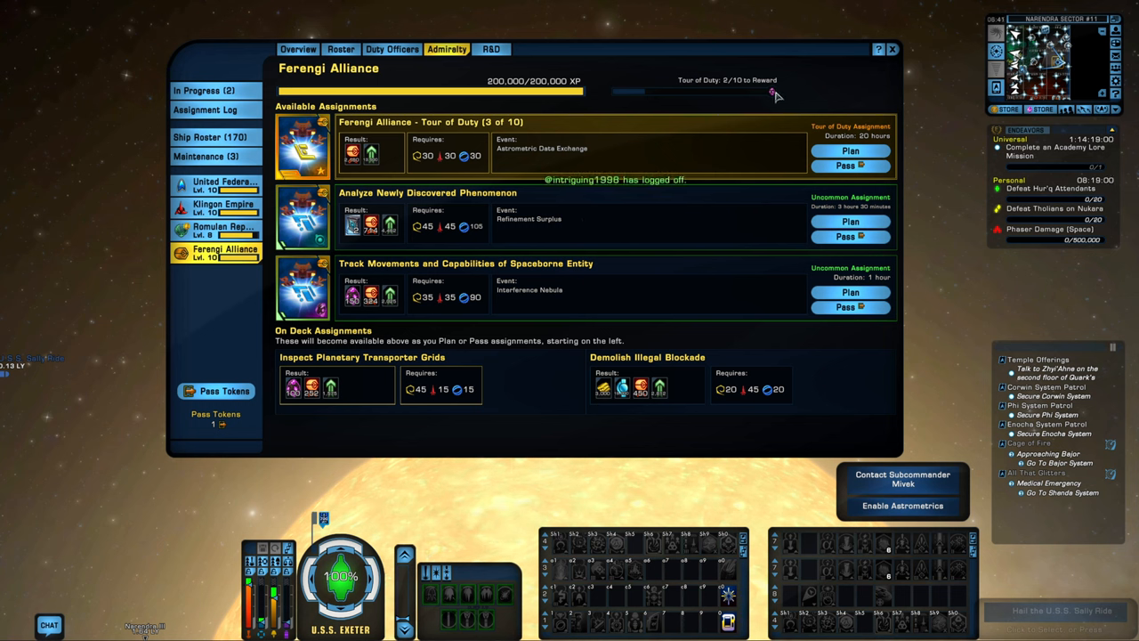
pyautogui.moveTo(772, 92)
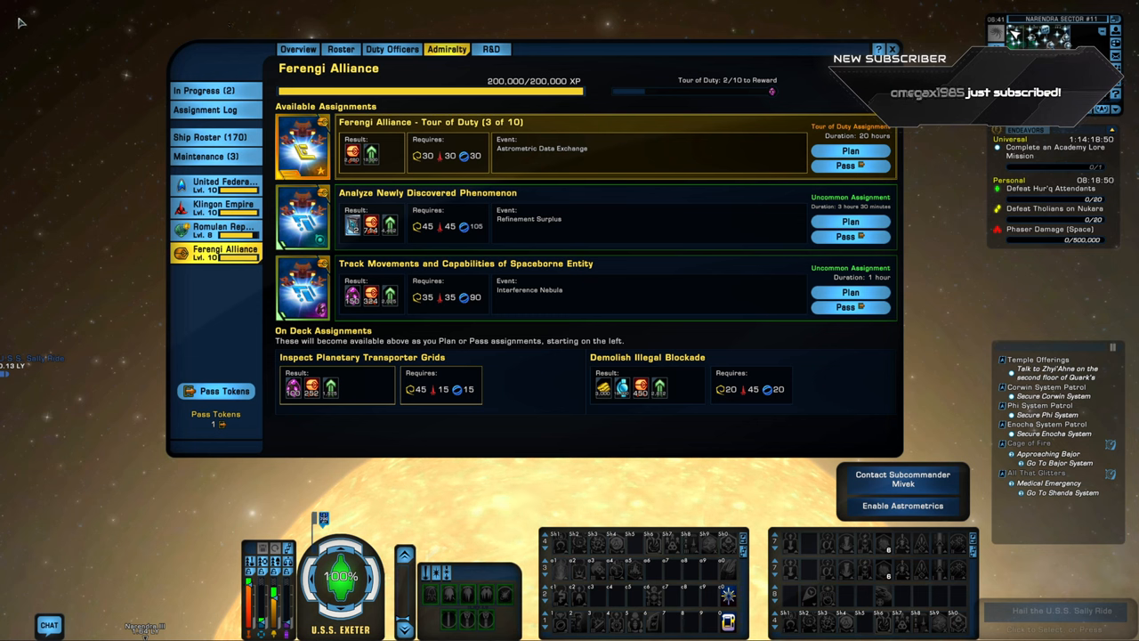
pyautogui.moveTo(89, 157)
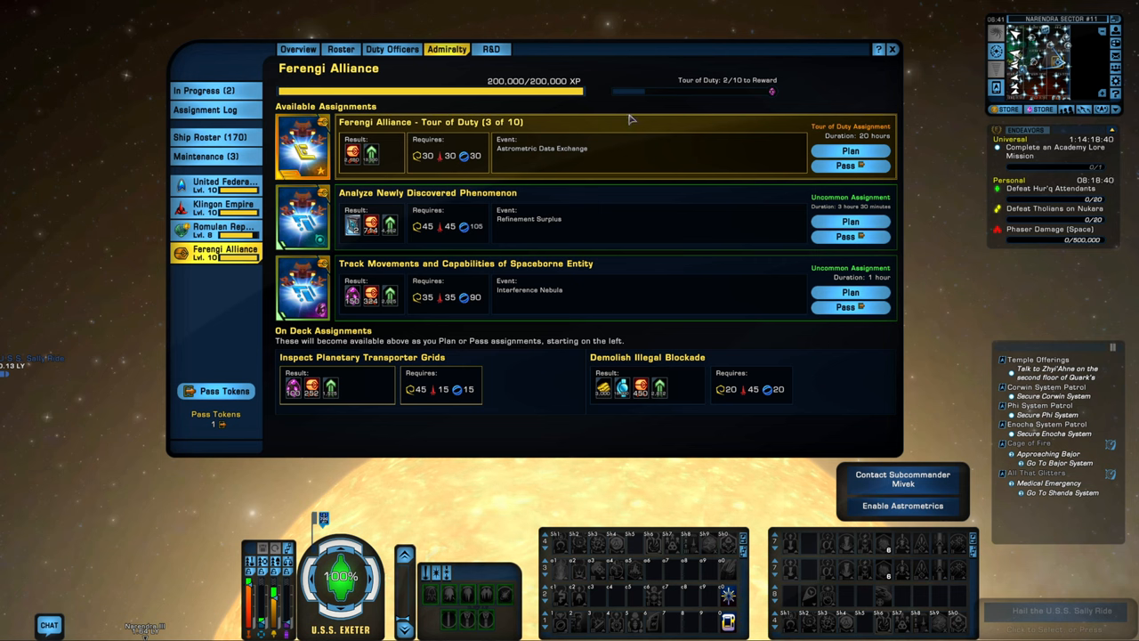
pyautogui.moveTo(772, 96)
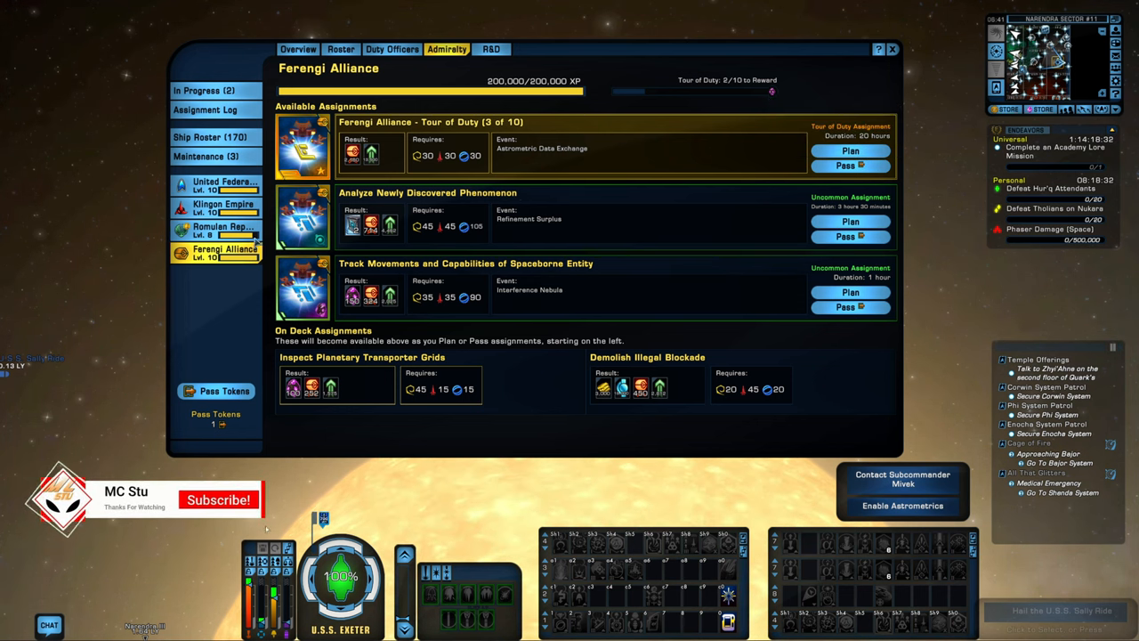
pyautogui.click(222, 207)
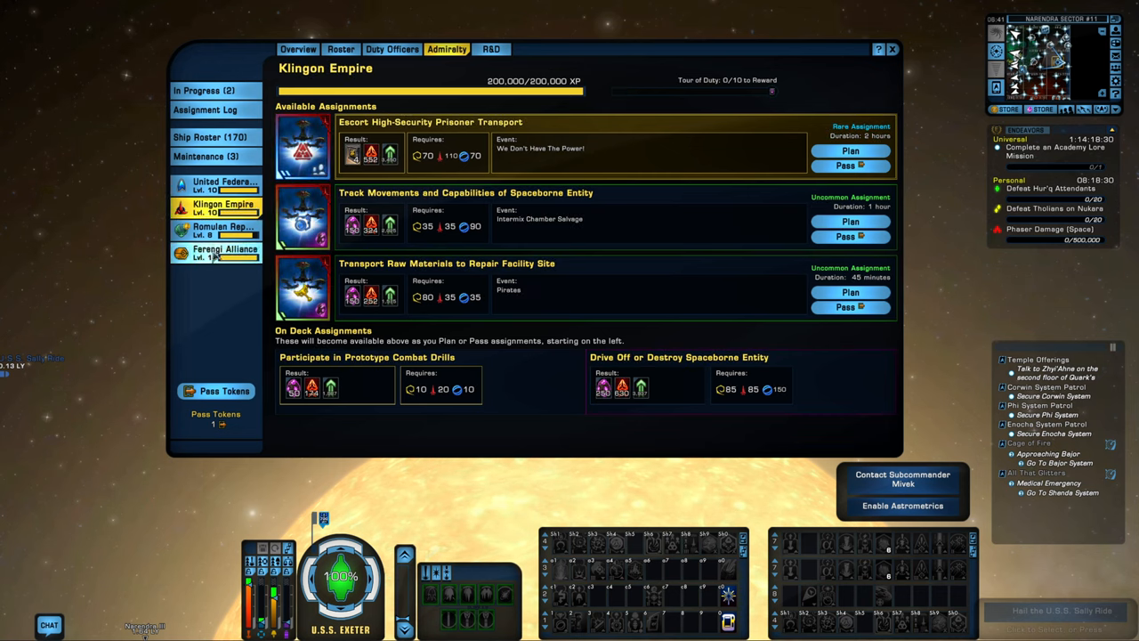
pyautogui.click(224, 253)
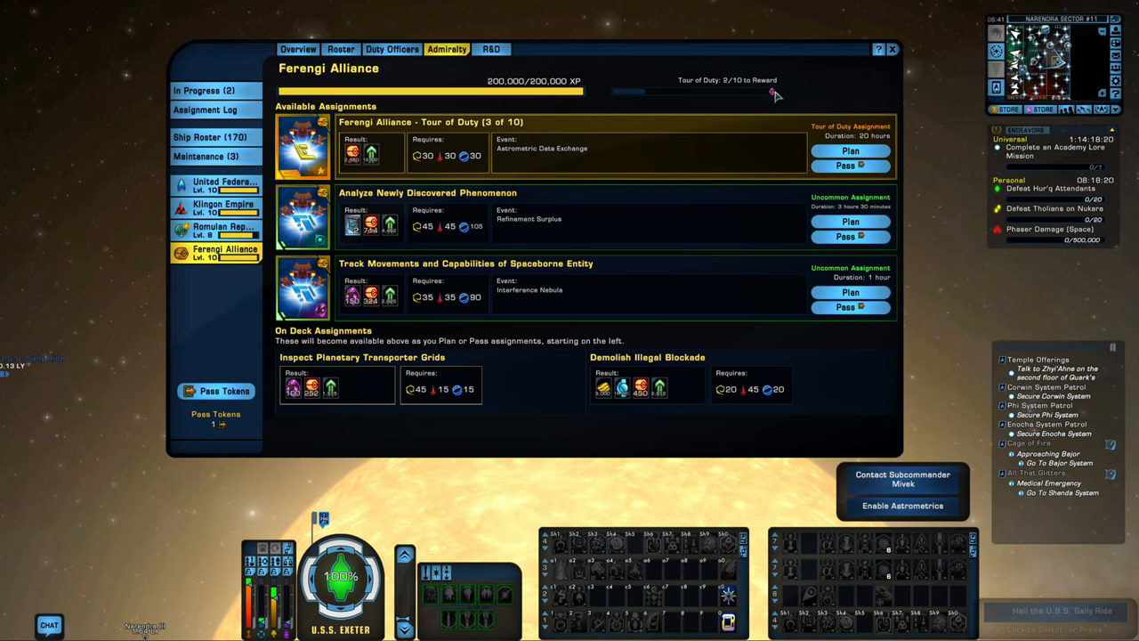
pyautogui.moveTo(774, 92)
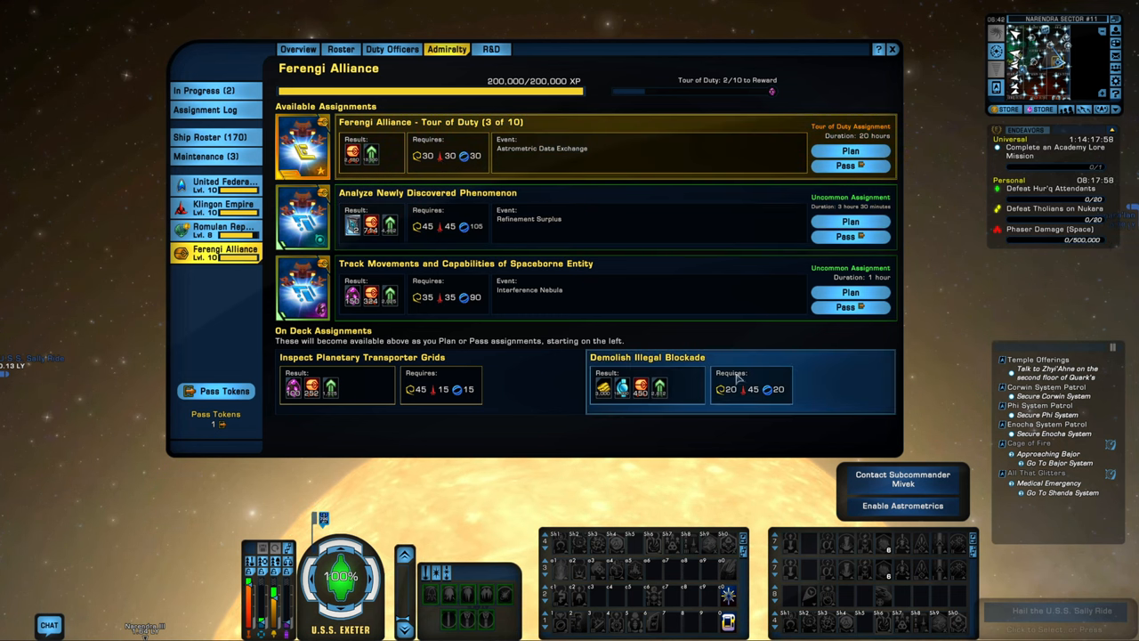
pyautogui.moveTo(726, 377)
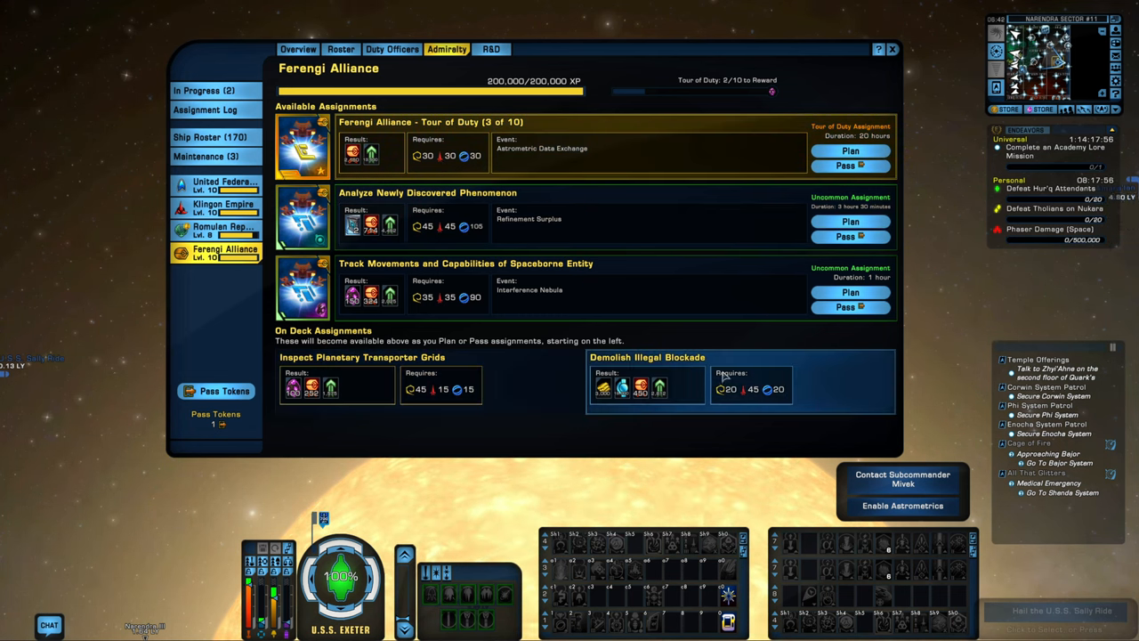
pyautogui.moveTo(833, 388)
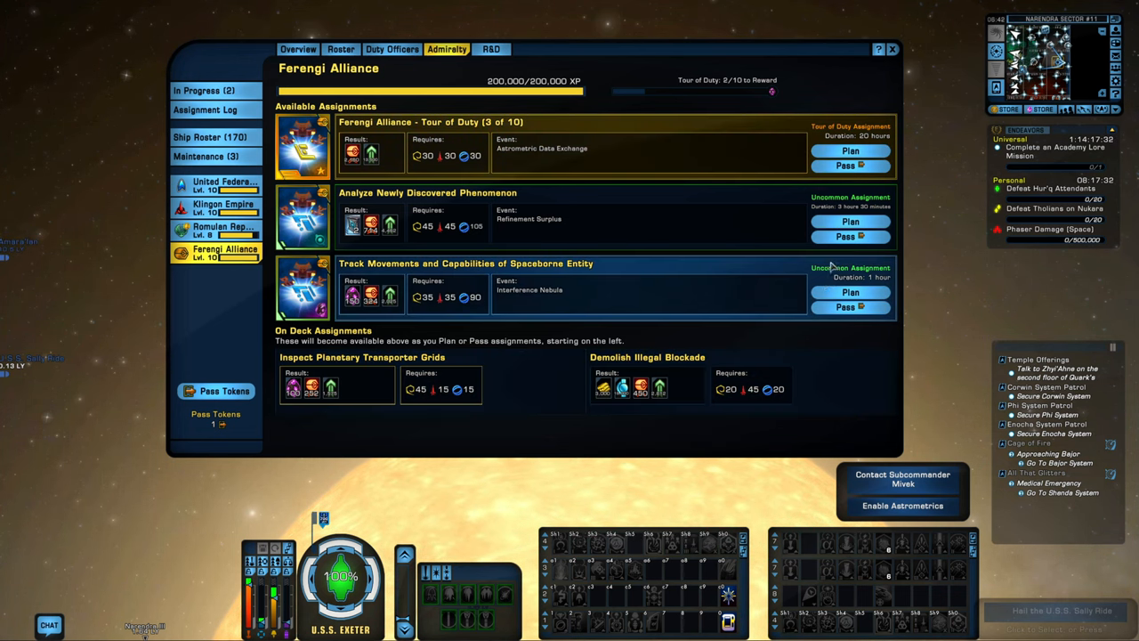
# Step: Peek at planning for the phenomenon and spaceborne entity assignments, returning to the Ferengi list
pyautogui.click(850, 221)
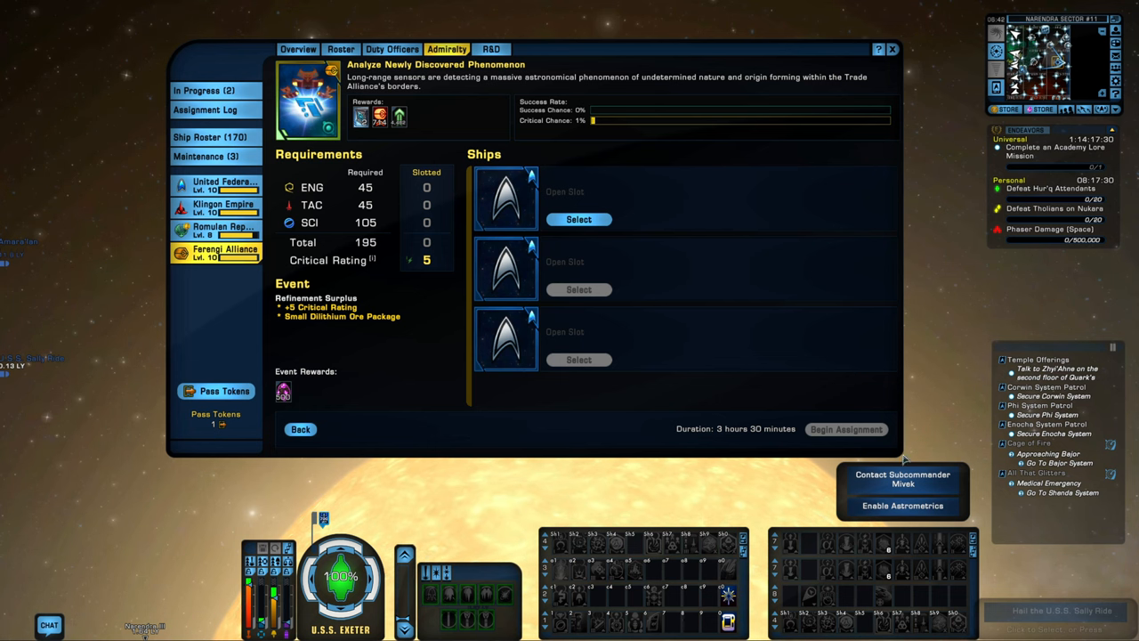
pyautogui.click(300, 429)
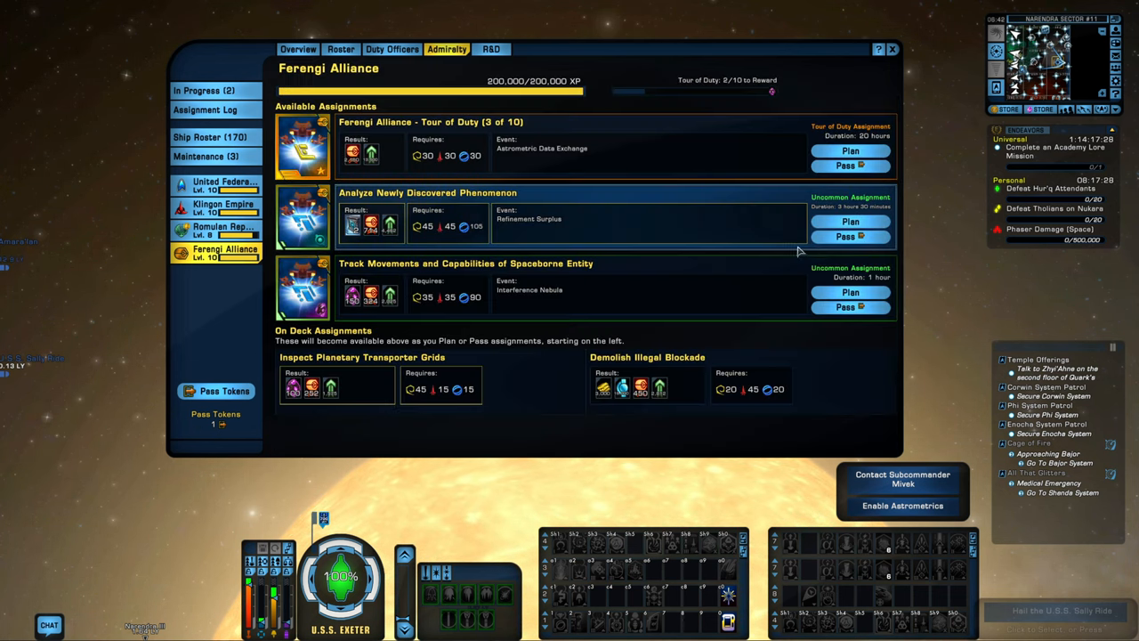
pyautogui.click(851, 291)
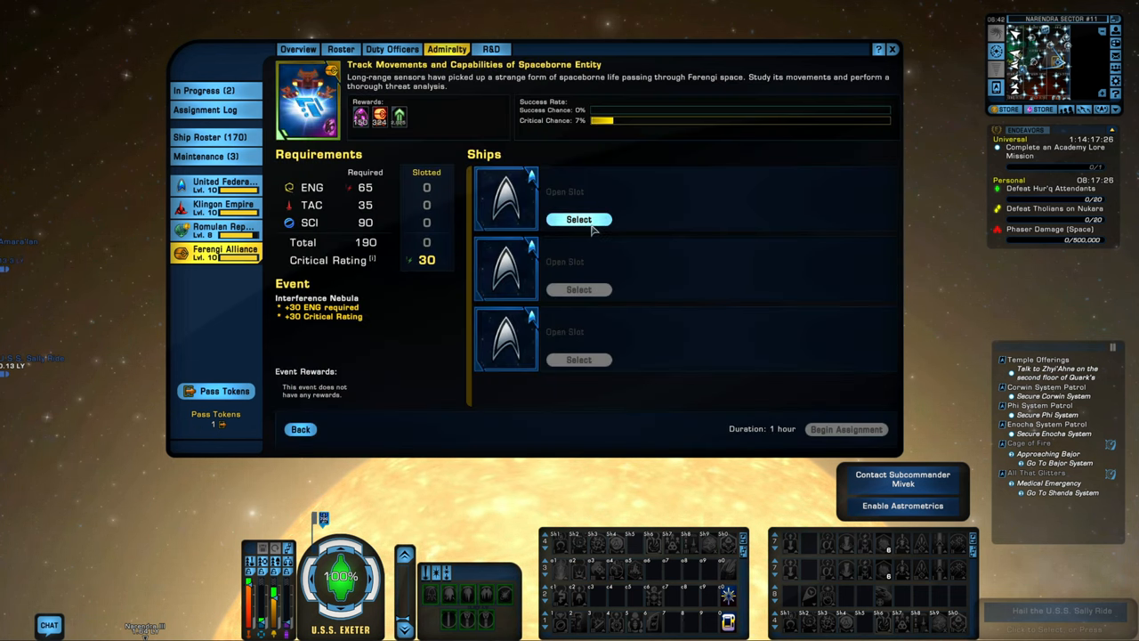
pyautogui.click(579, 219)
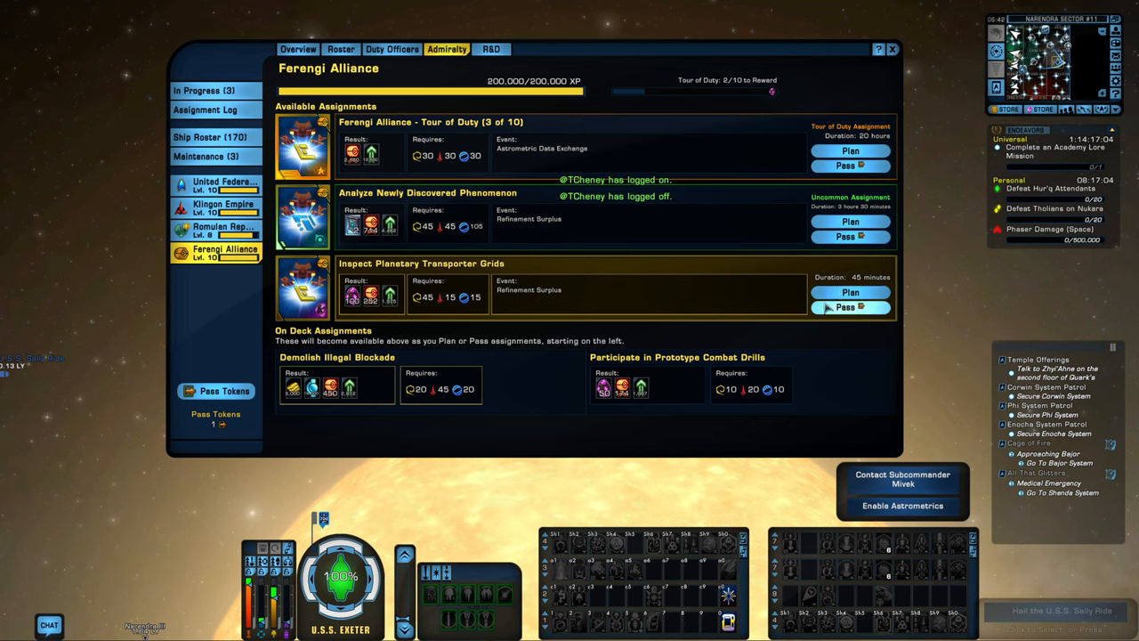
pyautogui.moveTo(849, 307)
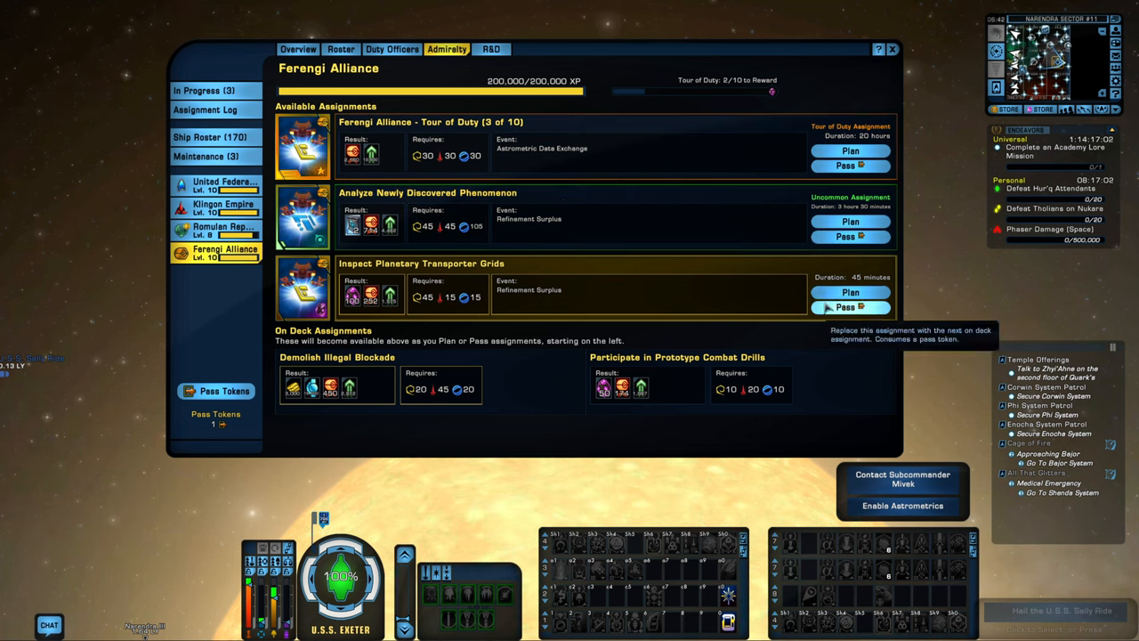
pyautogui.moveTo(525, 235)
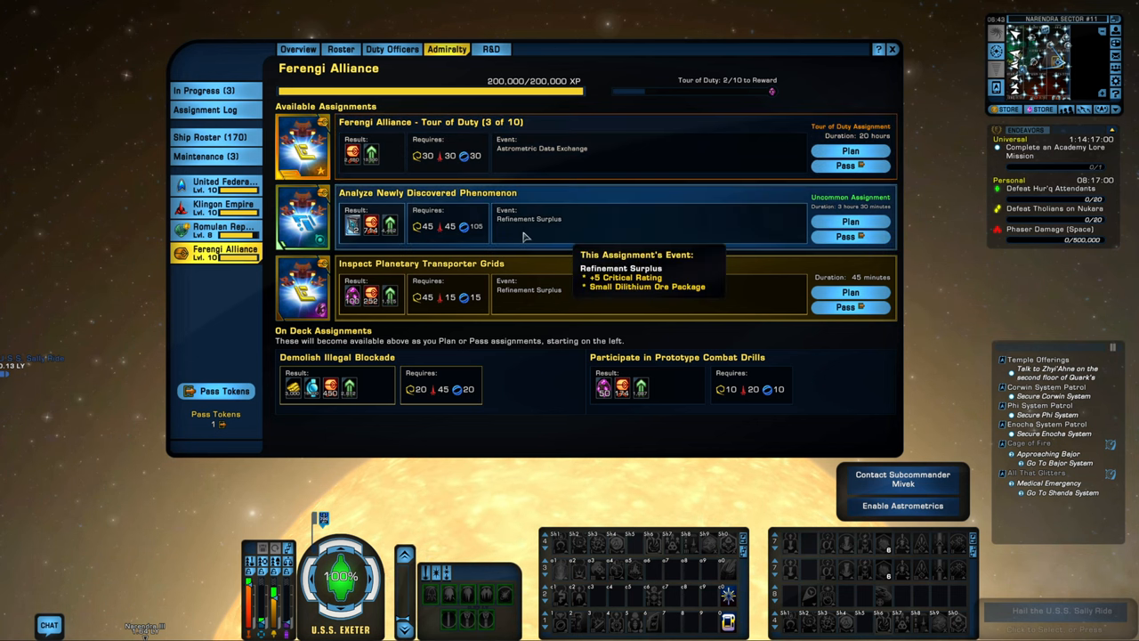
pyautogui.moveTo(580, 219)
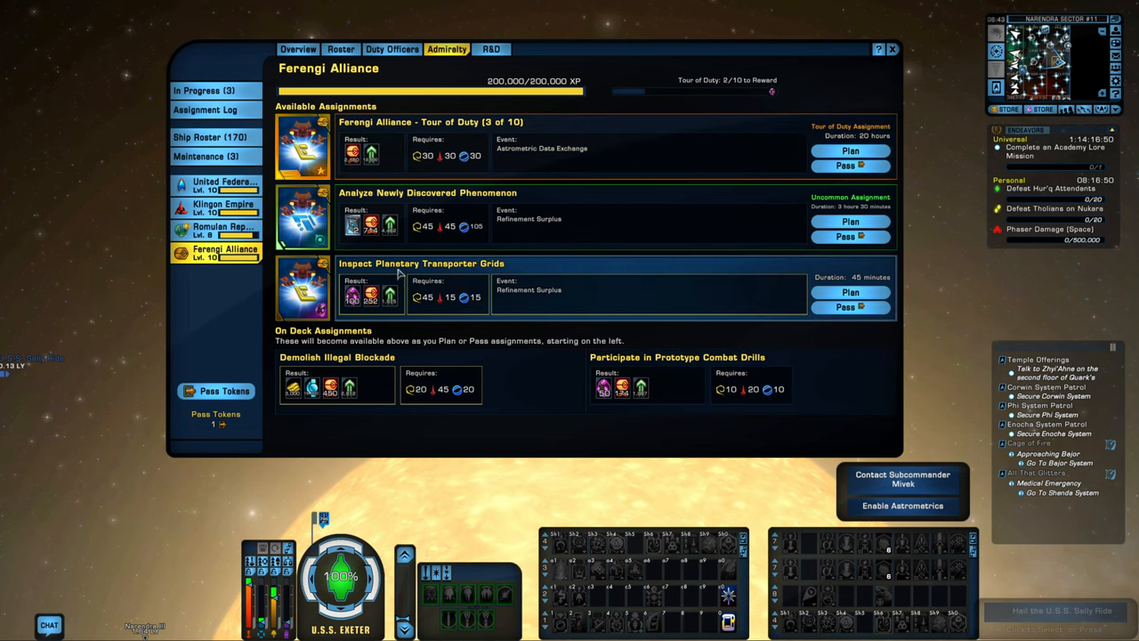
pyautogui.moveTo(377, 263)
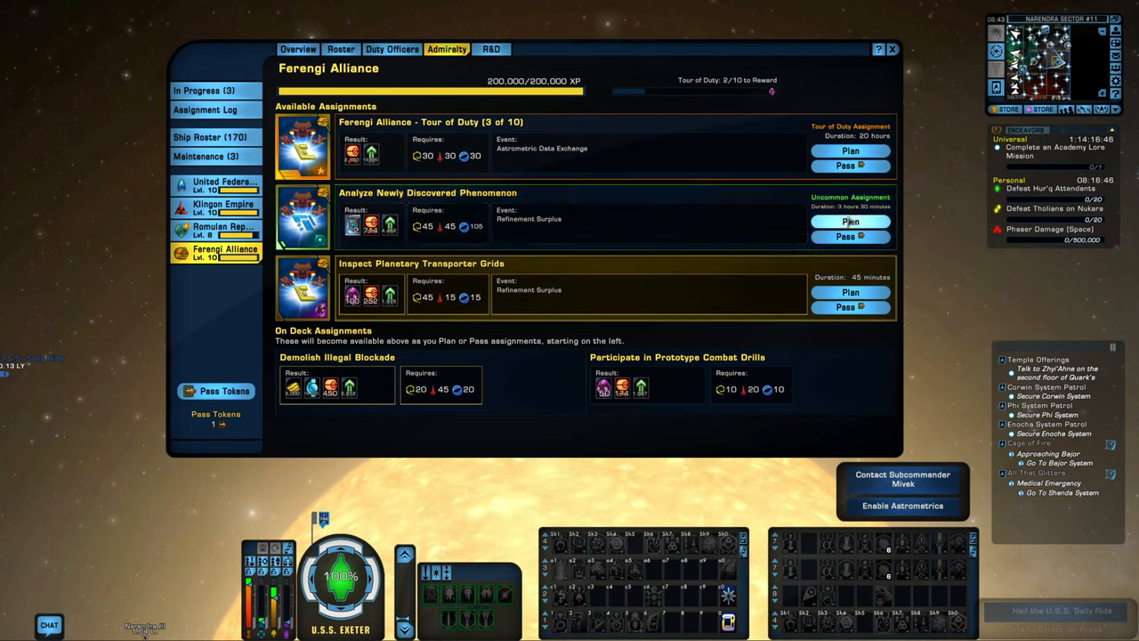
# Step: Bring up the planning screen for Analyze Newly Discovered Phenomenon with its requirements and rewards
pyautogui.click(850, 221)
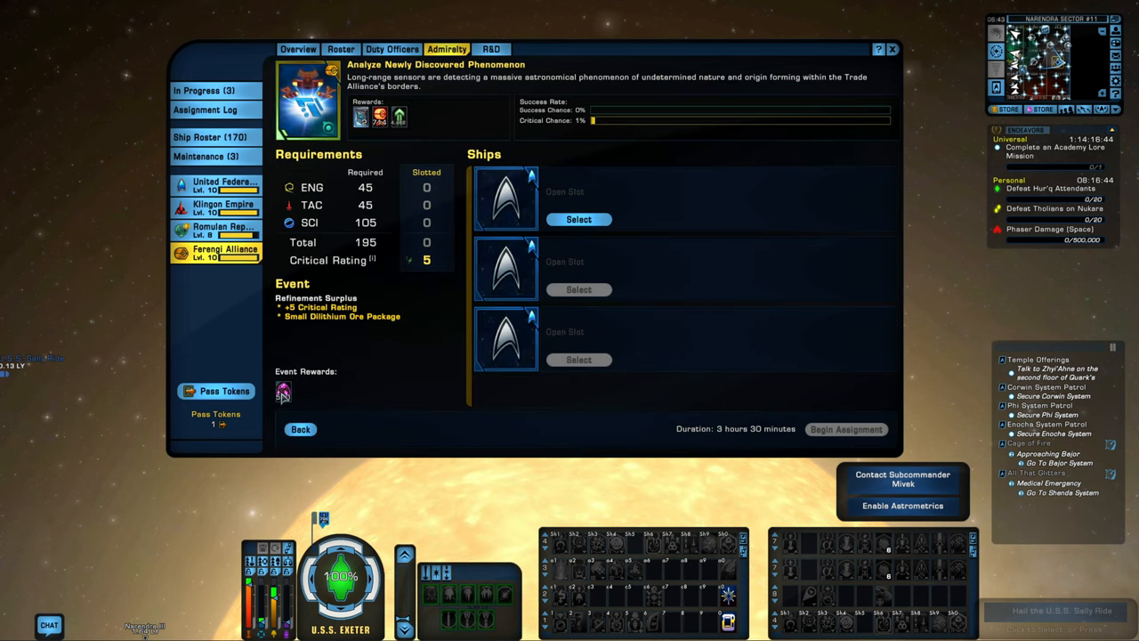
pyautogui.moveTo(341, 388)
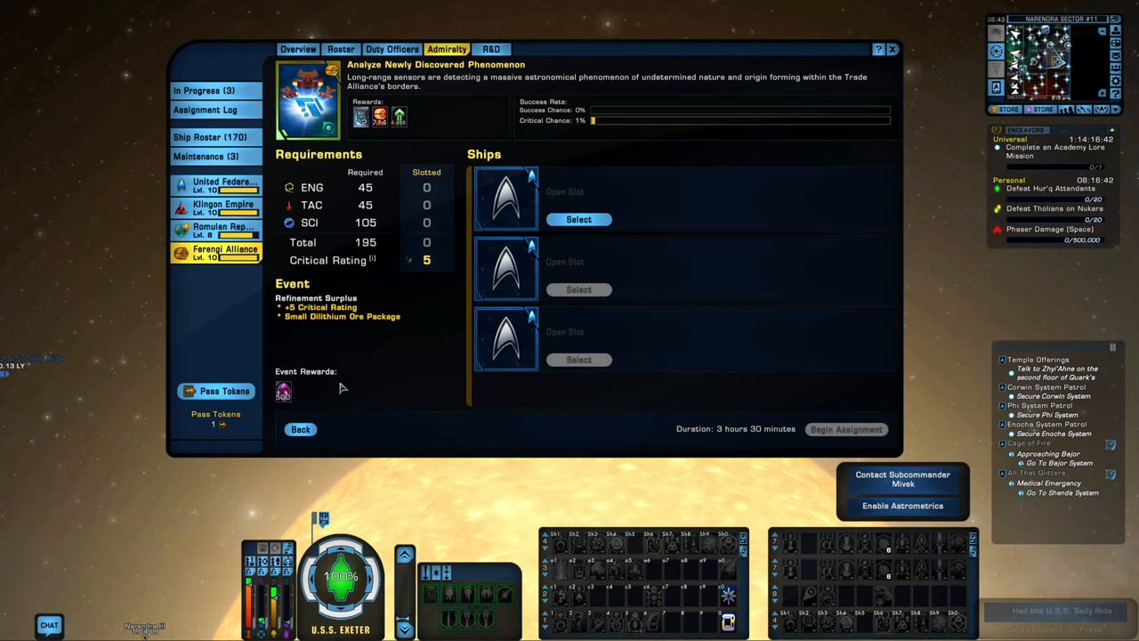
pyautogui.moveTo(372, 133)
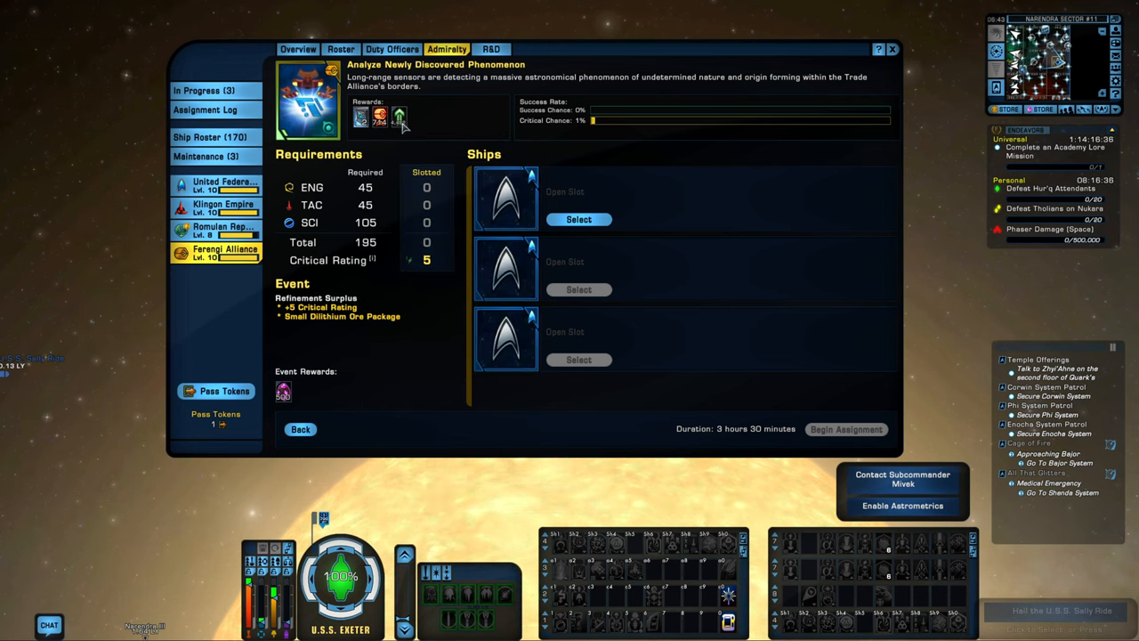
pyautogui.moveTo(399, 118)
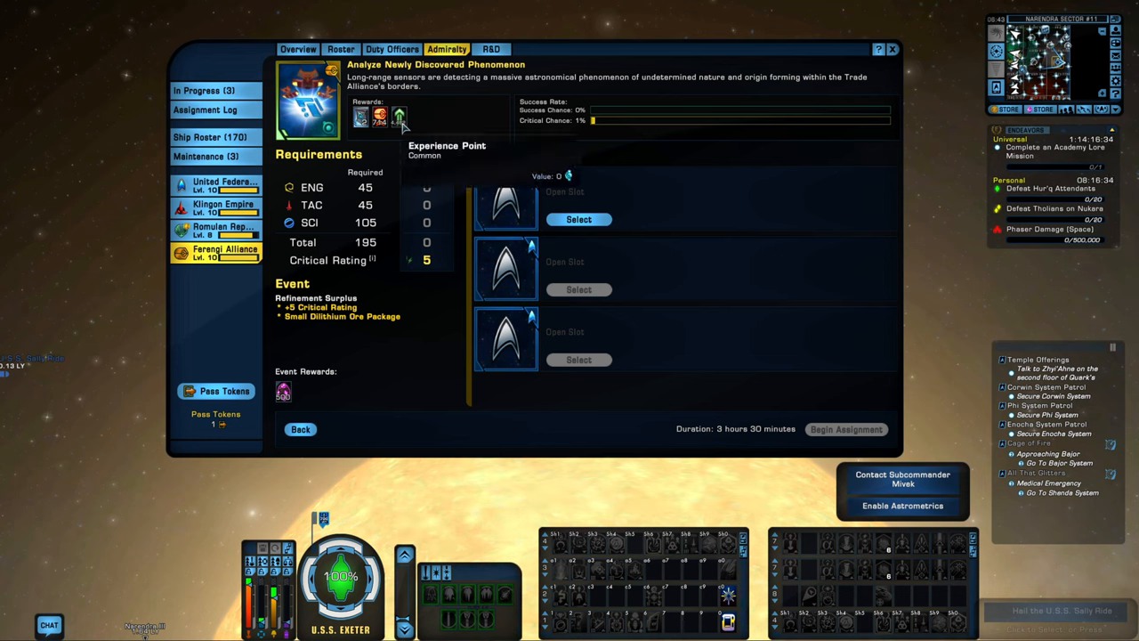
pyautogui.moveTo(271, 411)
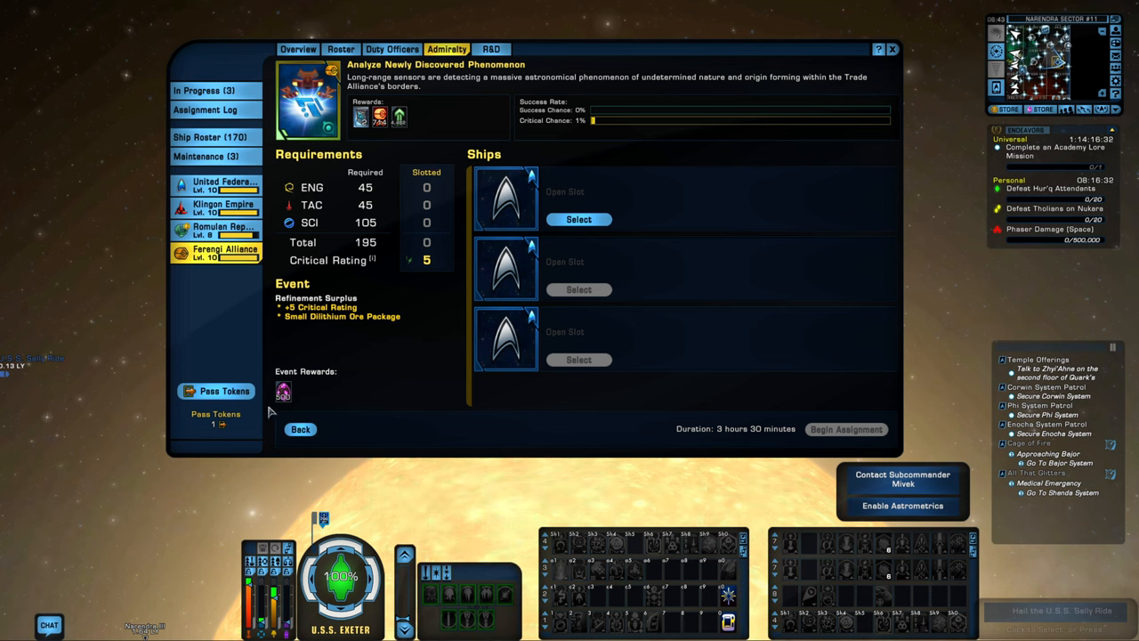
pyautogui.moveTo(321, 420)
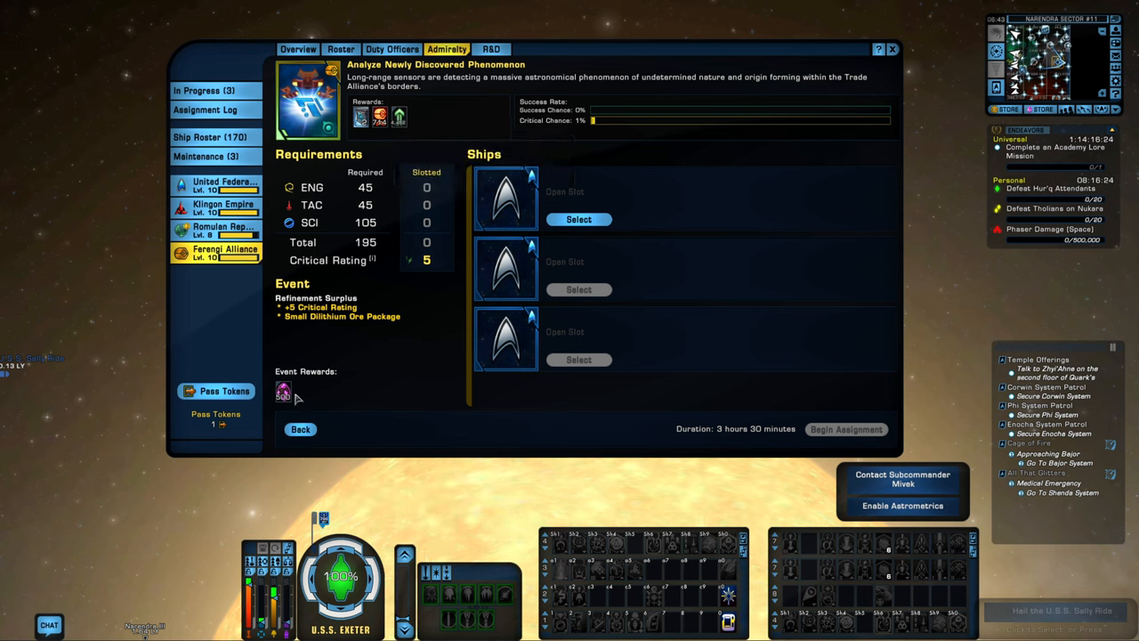
pyautogui.moveTo(283, 392)
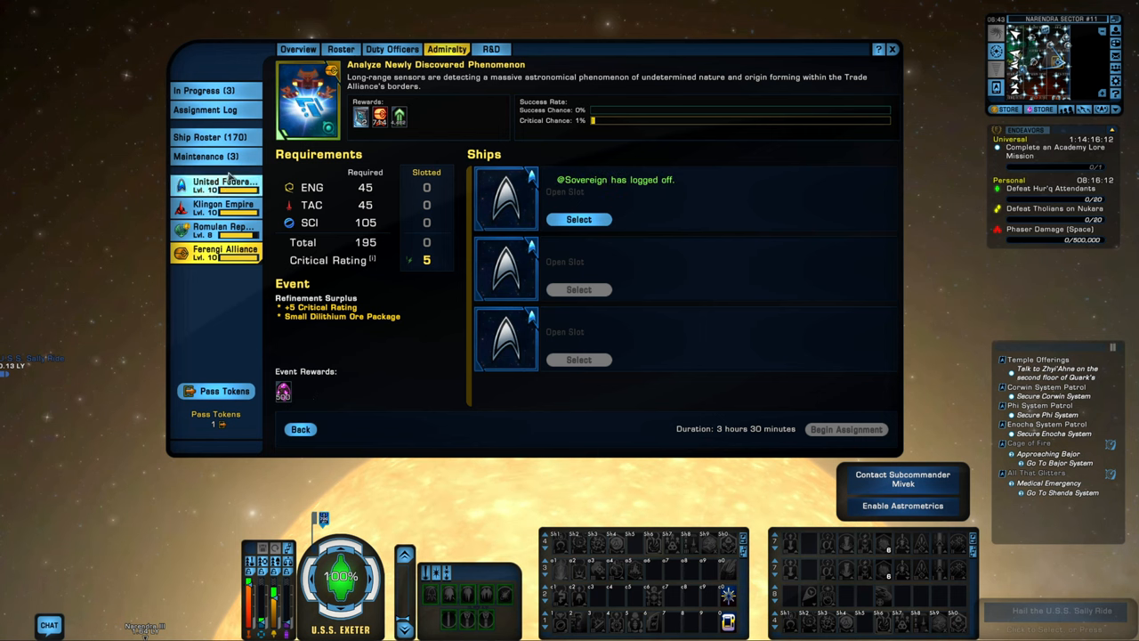
pyautogui.moveTo(413, 334)
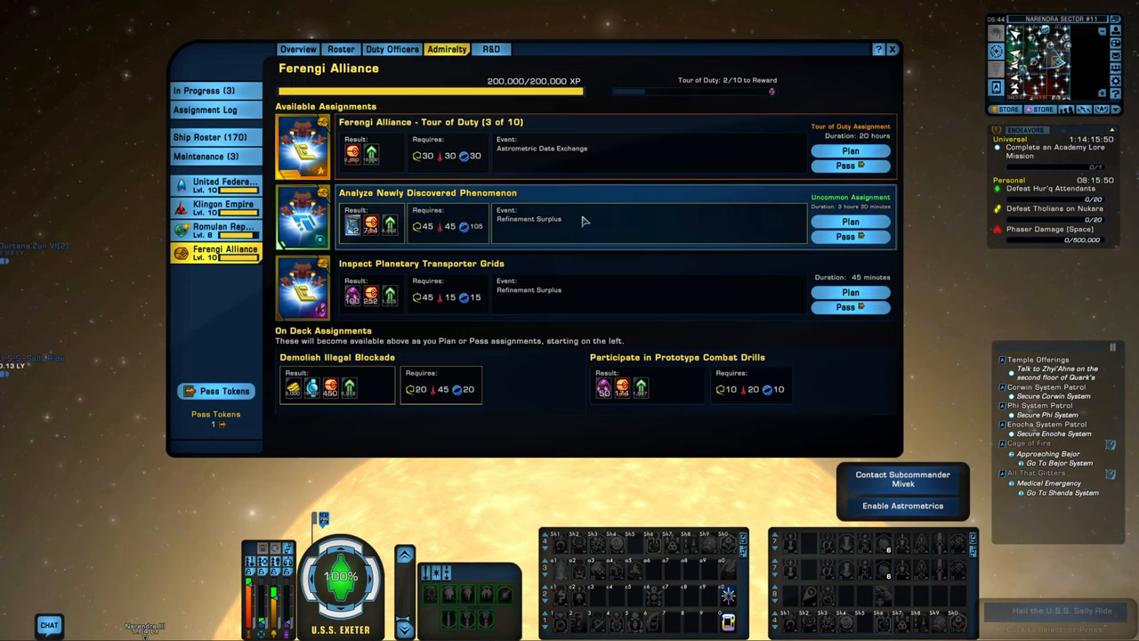
pyautogui.moveTo(769, 92)
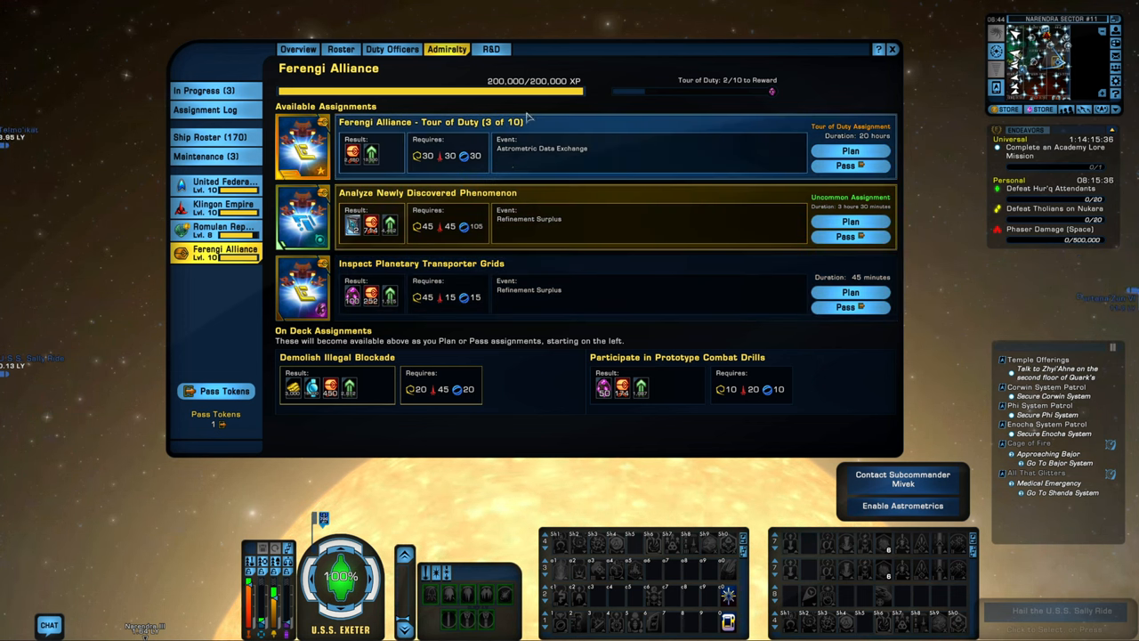
pyautogui.moveTo(484, 132)
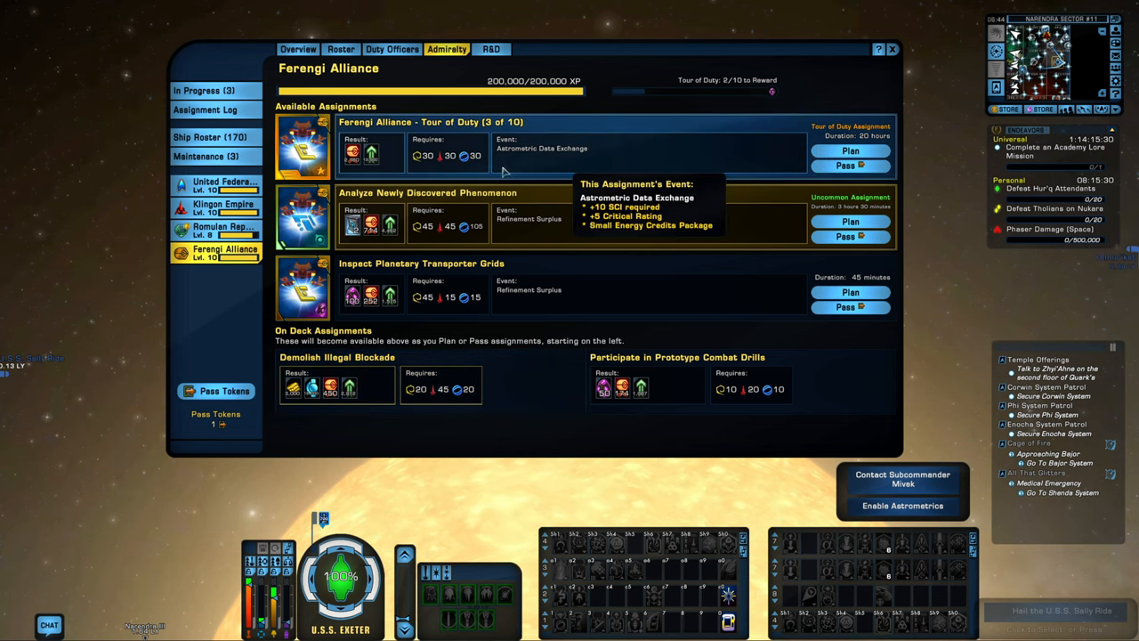
pyautogui.moveTo(772, 420)
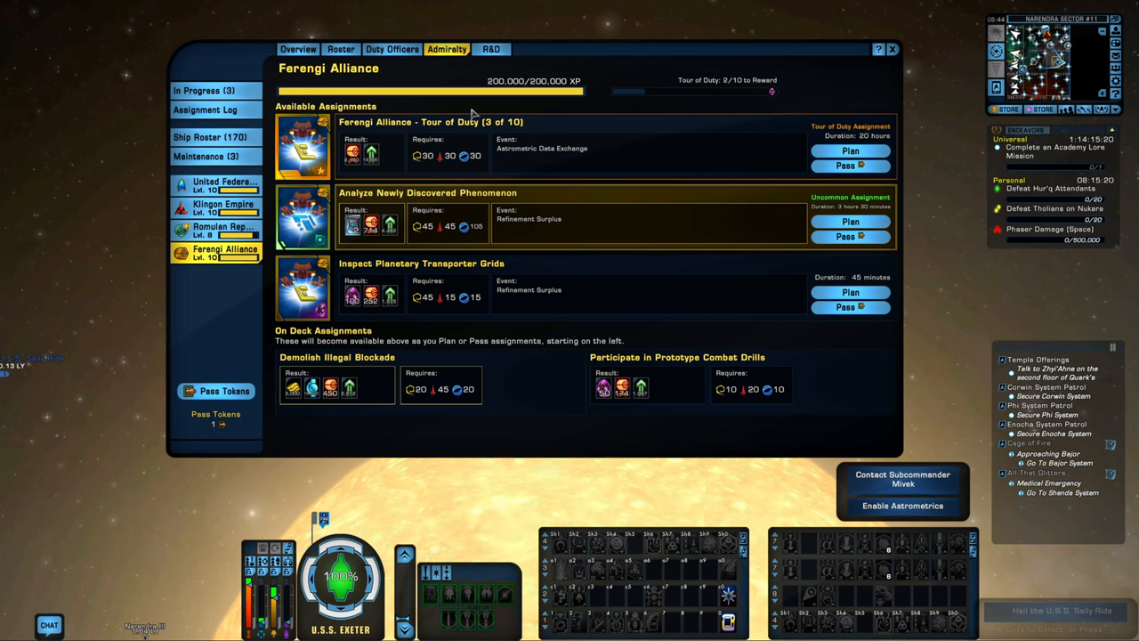
pyautogui.moveTo(441, 107)
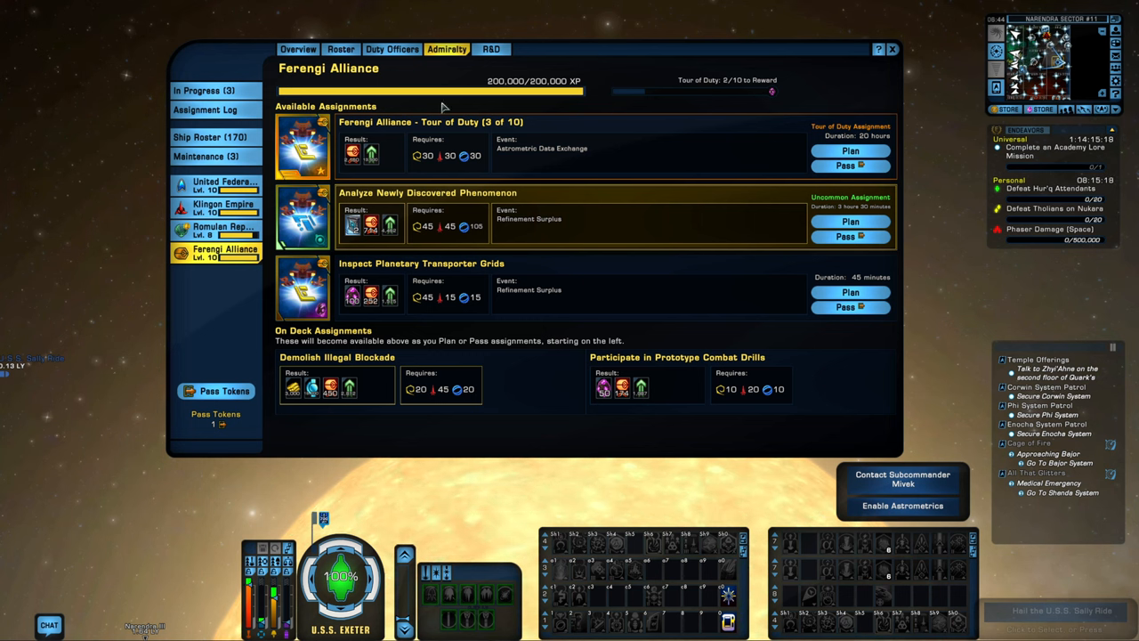
pyautogui.moveTo(450, 135)
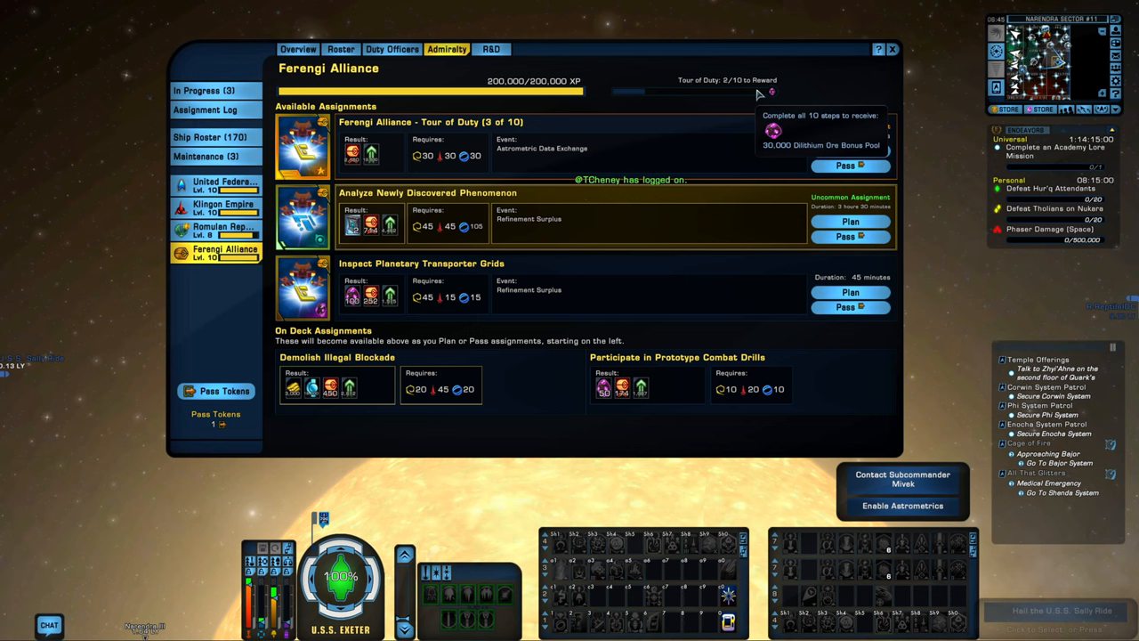
pyautogui.moveTo(562, 246)
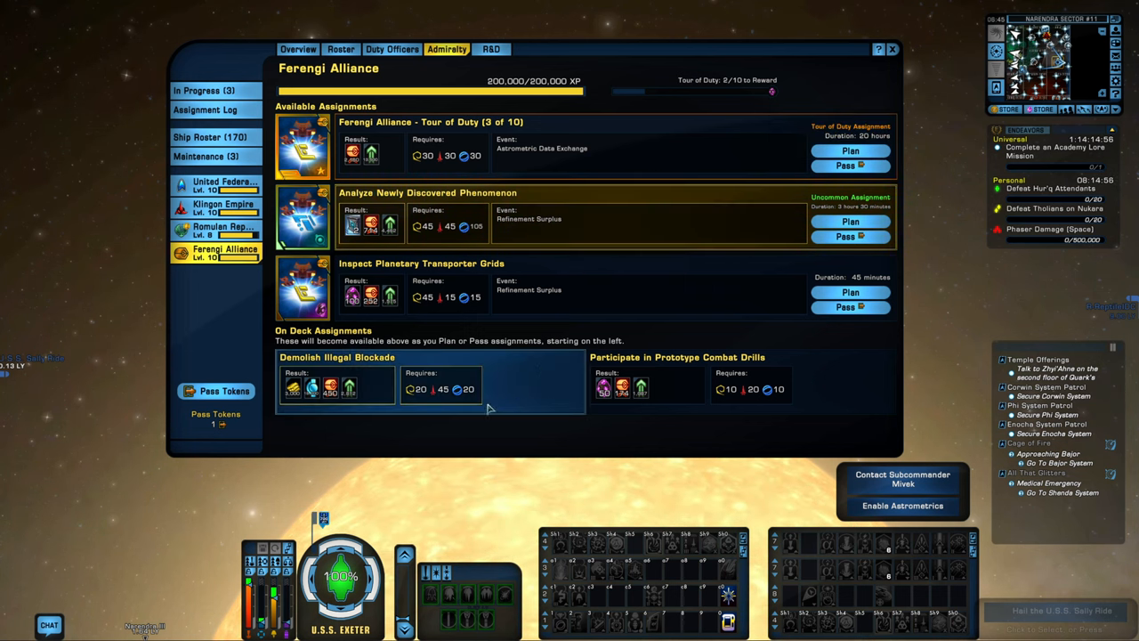
pyautogui.moveTo(331, 374)
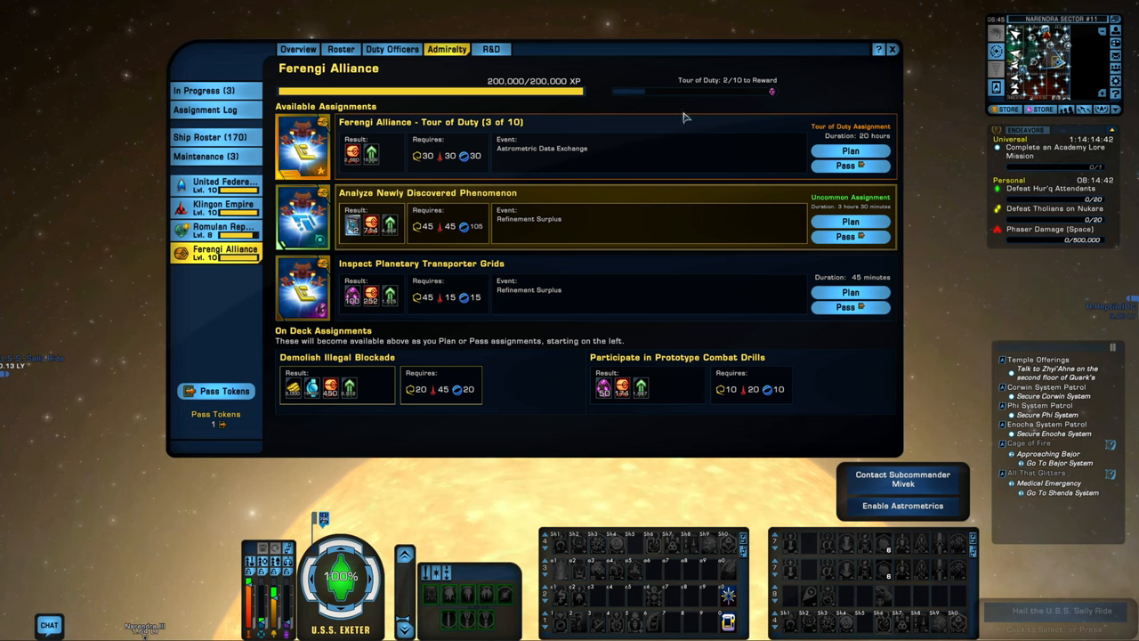
pyautogui.moveTo(245, 310)
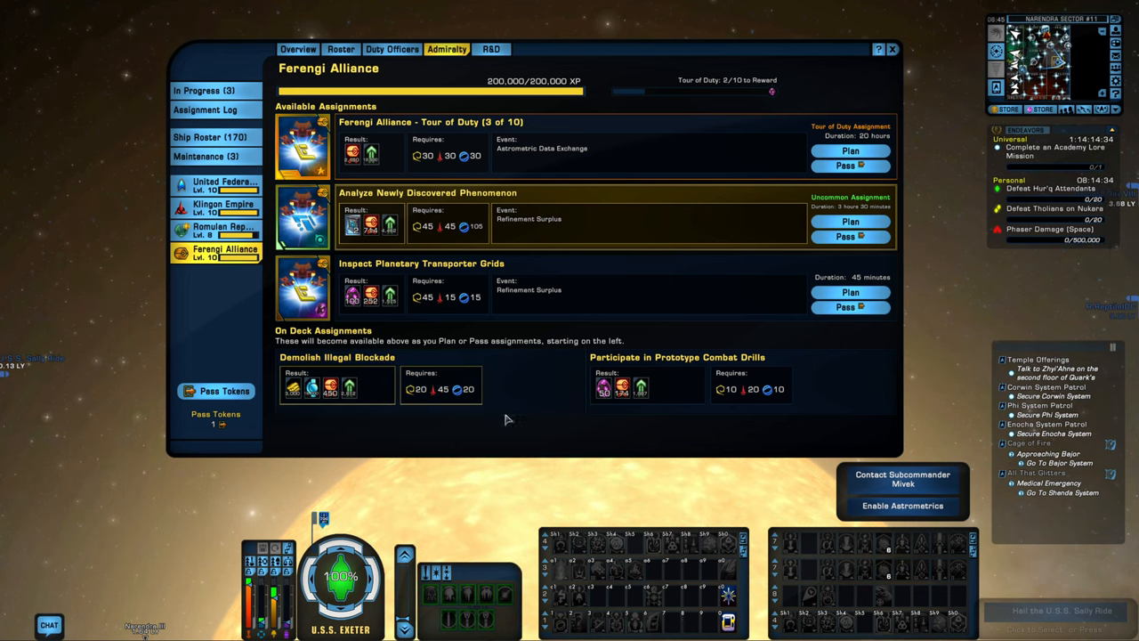
# Step: Assign a Phoenix Replica Smallcraft to the first slot of Analyze Newly Discovered Phenomenon
pyautogui.click(850, 221)
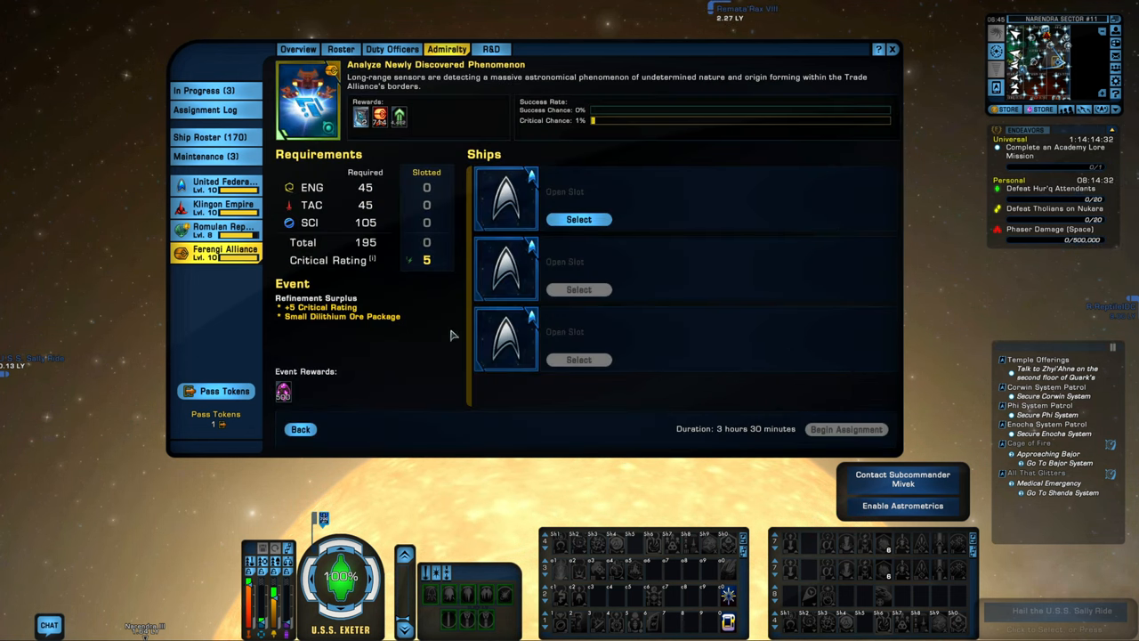
pyautogui.click(579, 219)
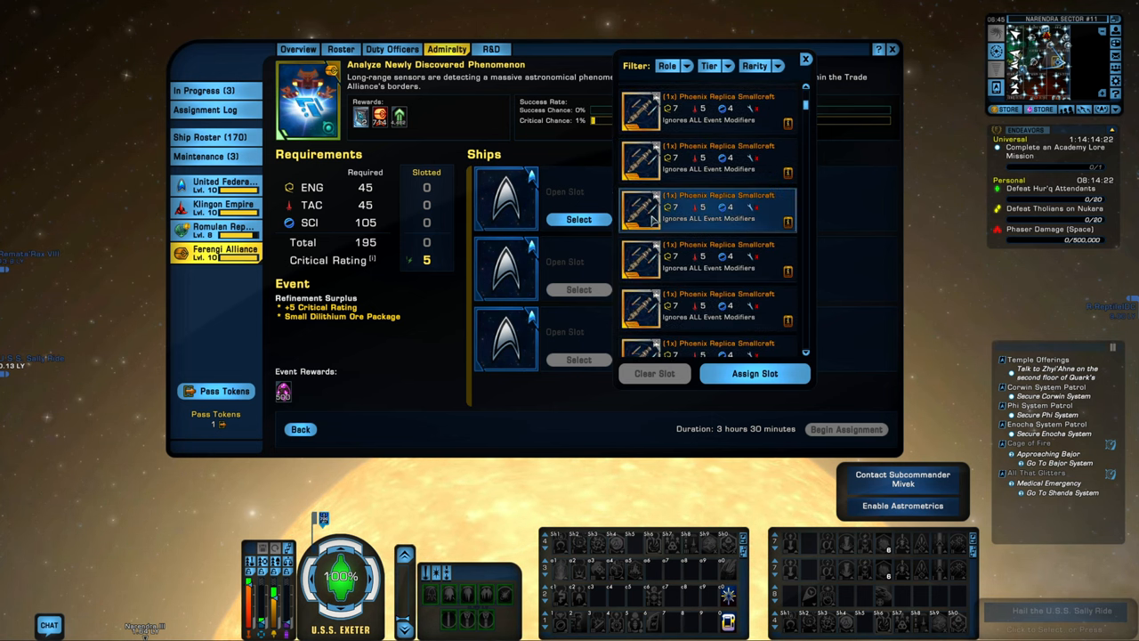
pyautogui.scroll(-3)
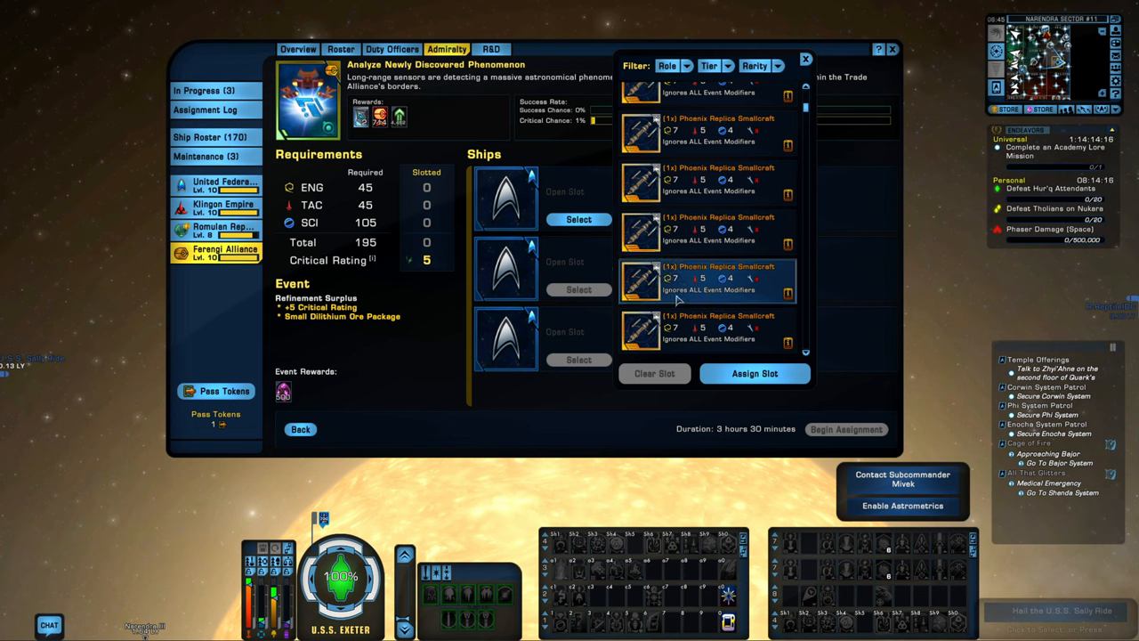
pyautogui.moveTo(704, 231)
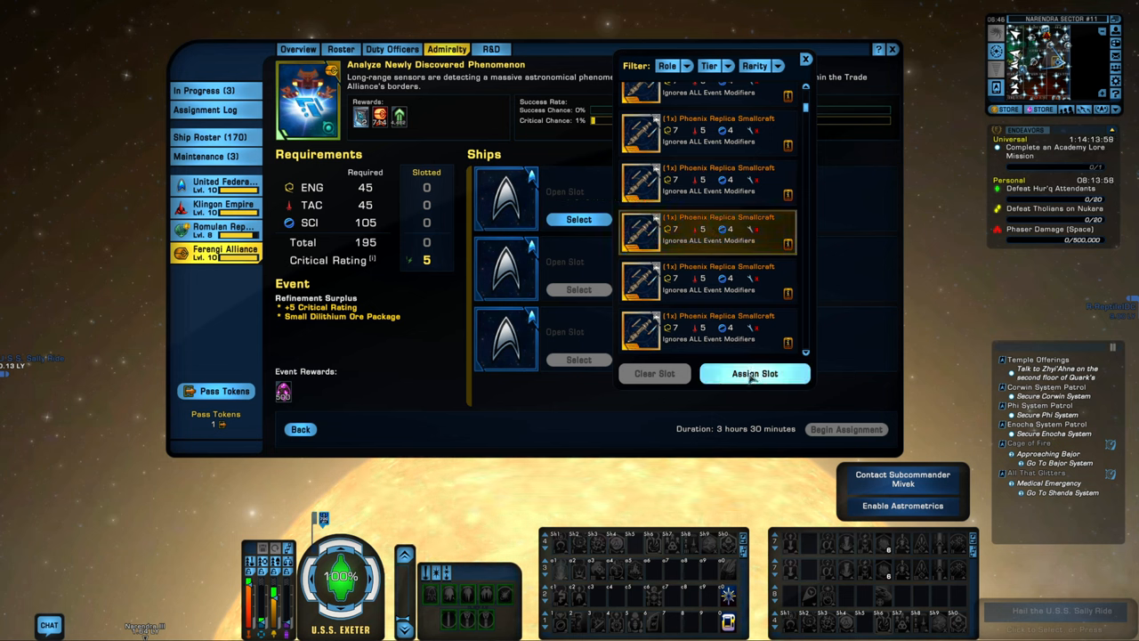
pyautogui.click(754, 374)
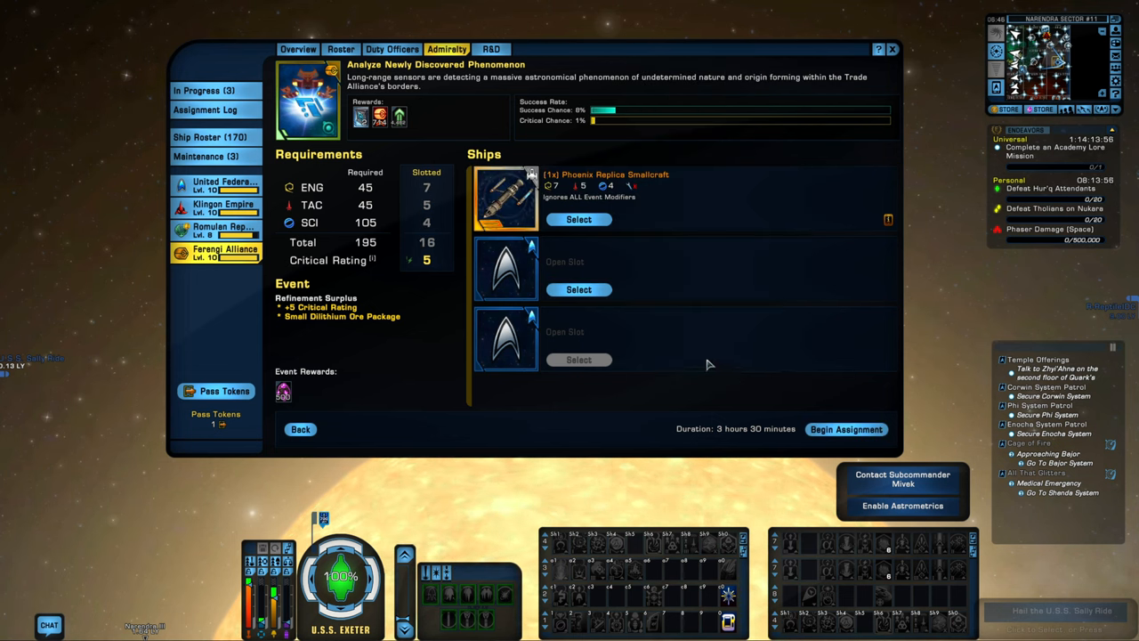
pyautogui.moveTo(302, 328)
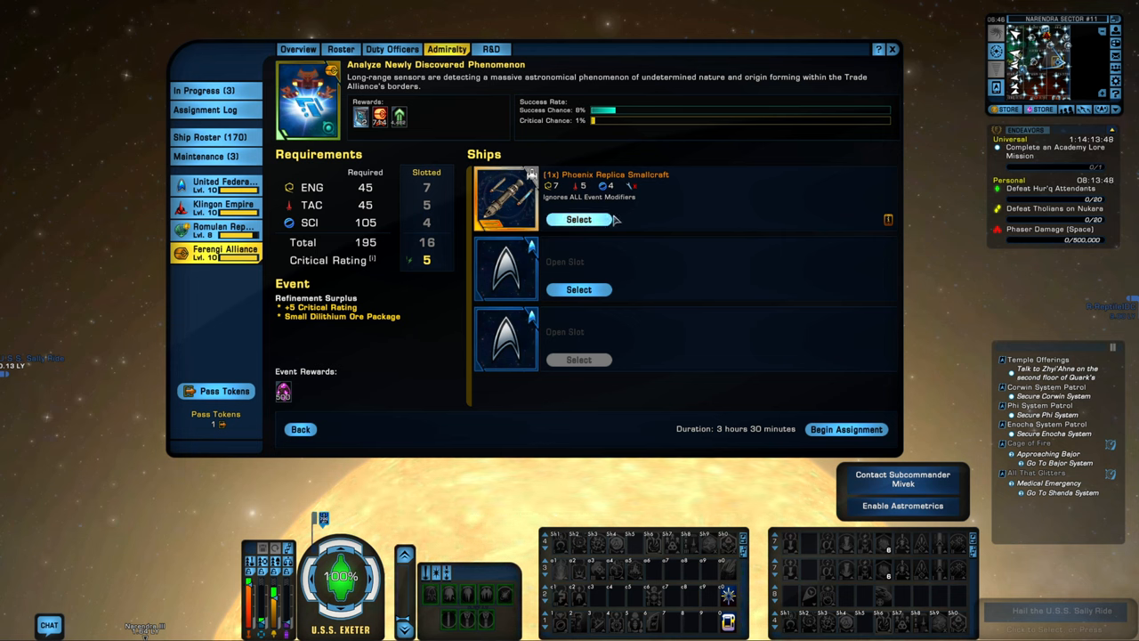
pyautogui.click(578, 219)
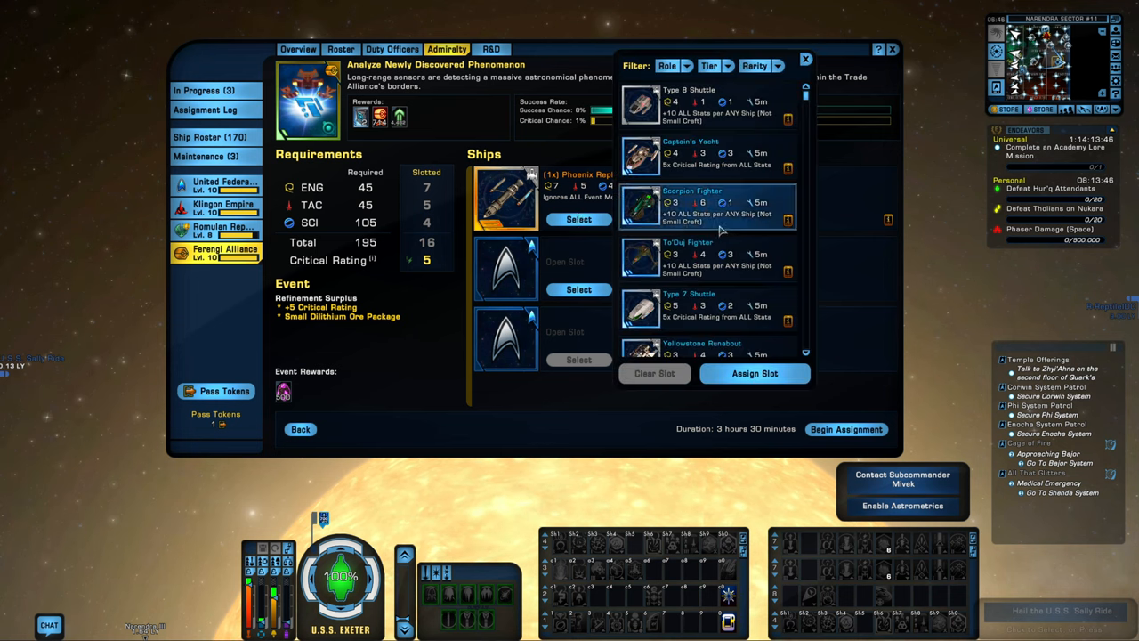
pyautogui.scroll(-3)
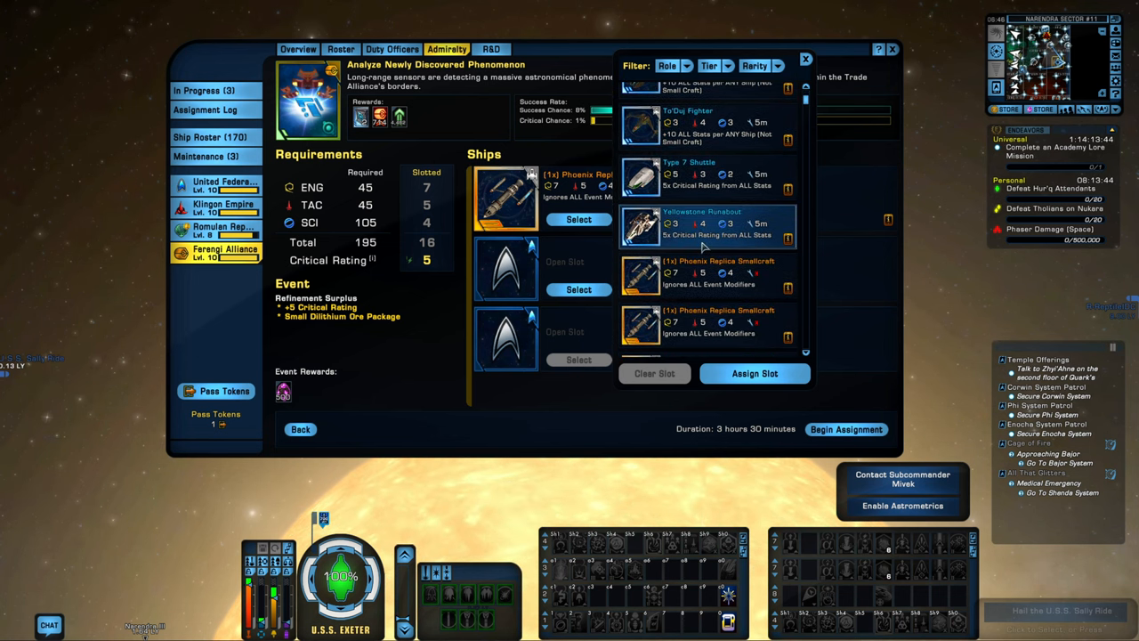
pyautogui.scroll(-3)
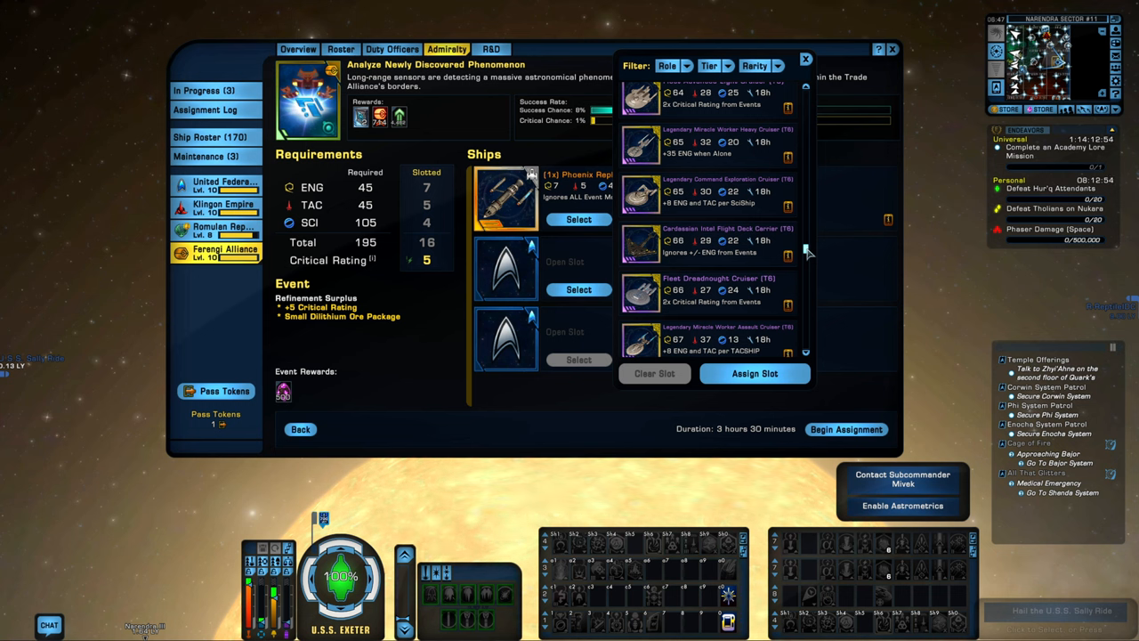
pyautogui.moveTo(970, 62)
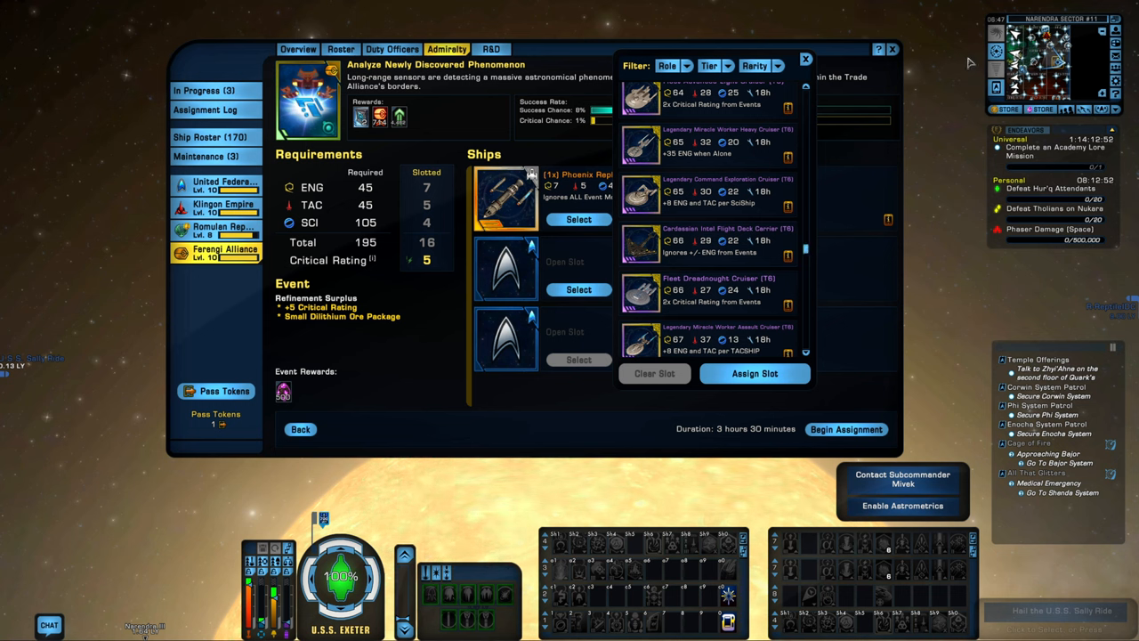
# Step: Close the ship dropdown and reopen the candidate ship list for another slot
pyautogui.click(755, 374)
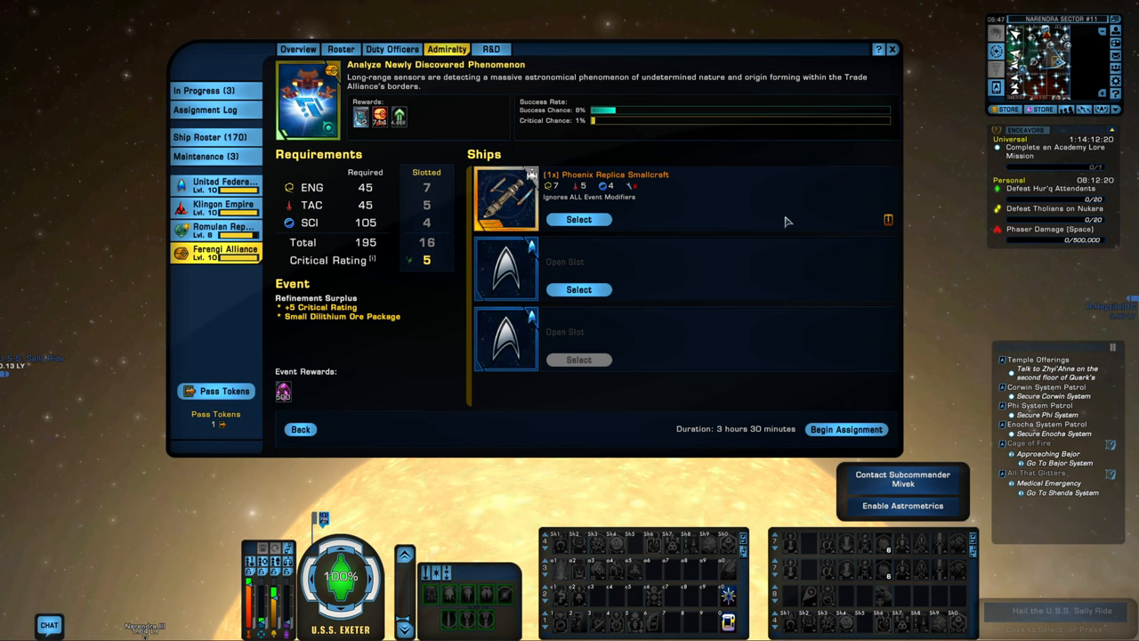
pyautogui.click(578, 288)
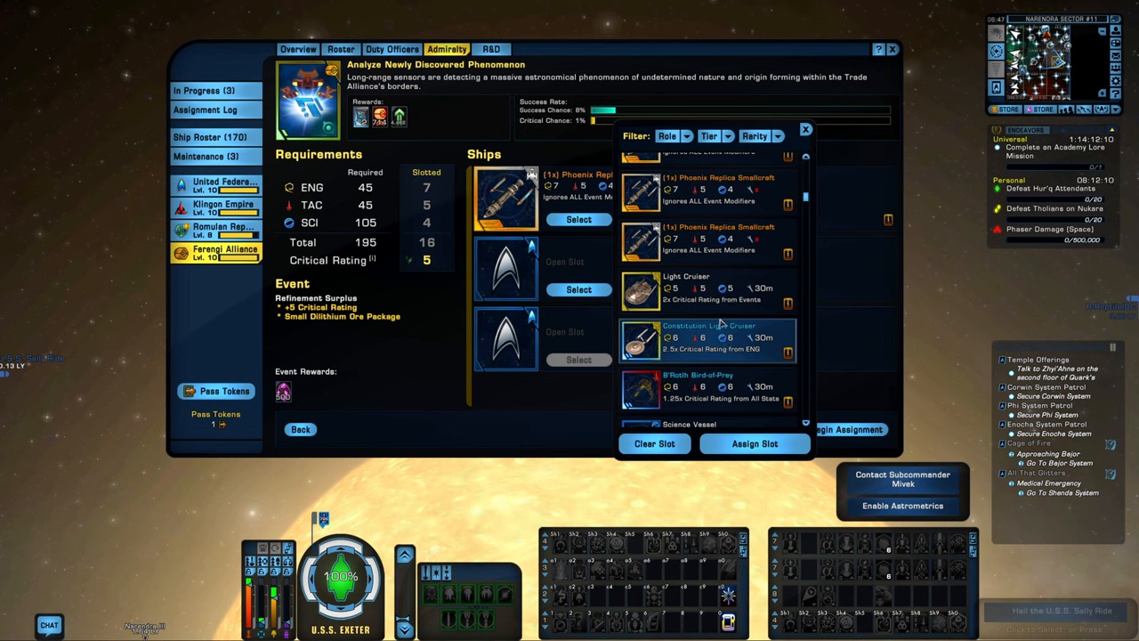
pyautogui.moveTo(728, 342)
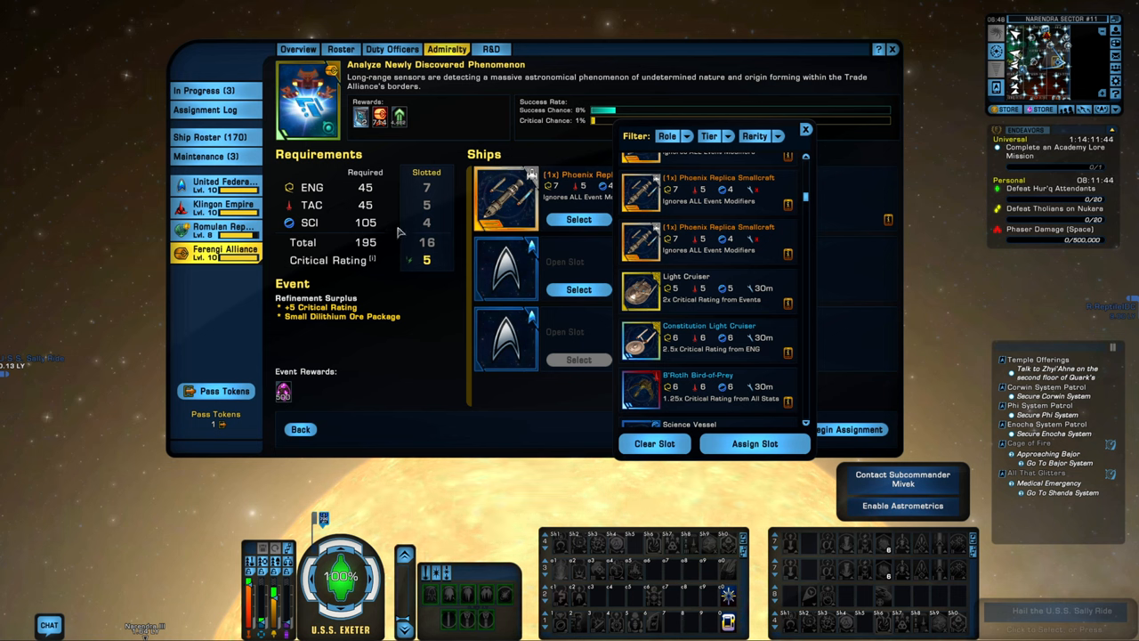
pyautogui.moveTo(472, 242)
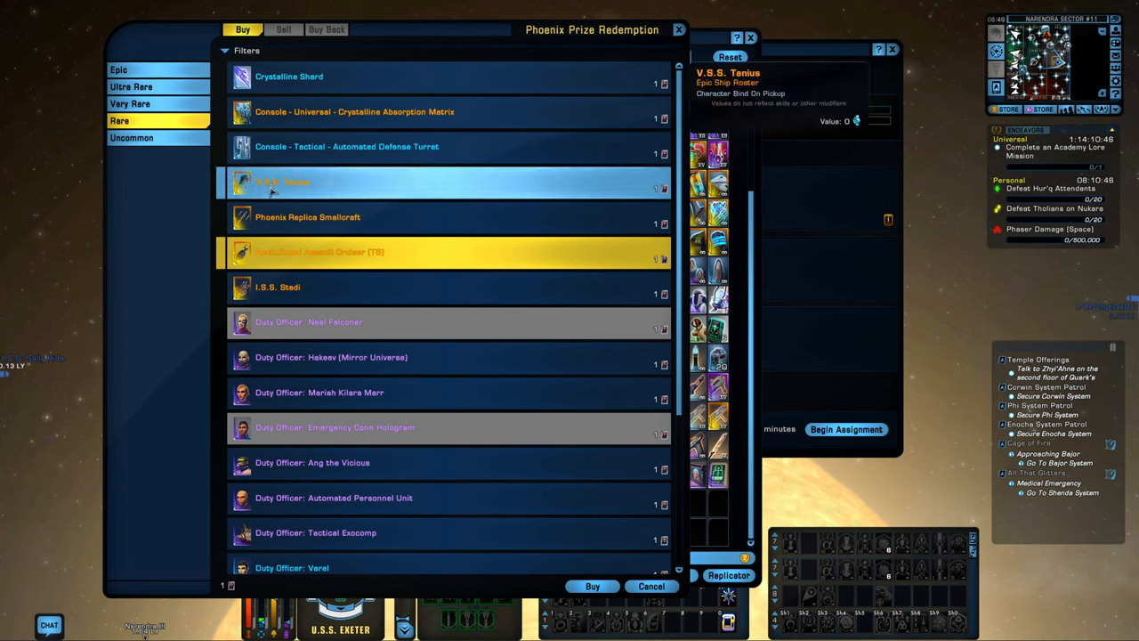
# Step: View the Assimilated Assault Cruiser (T6) among the Phoenix rare prizes, then move on to the sector map
pyautogui.click(306, 217)
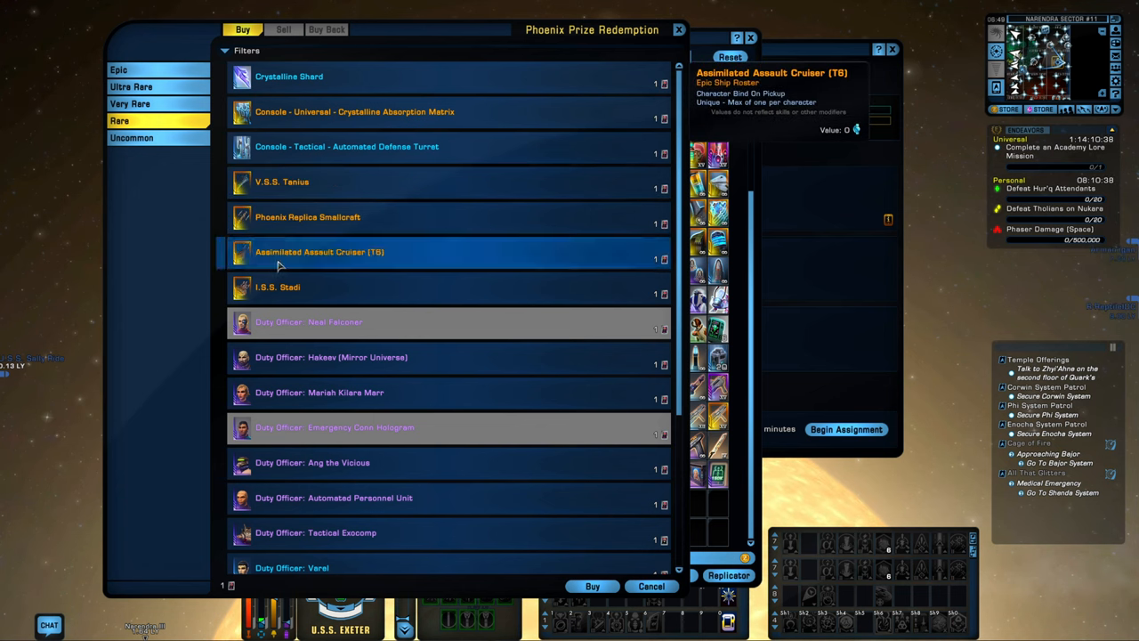
pyautogui.click(277, 287)
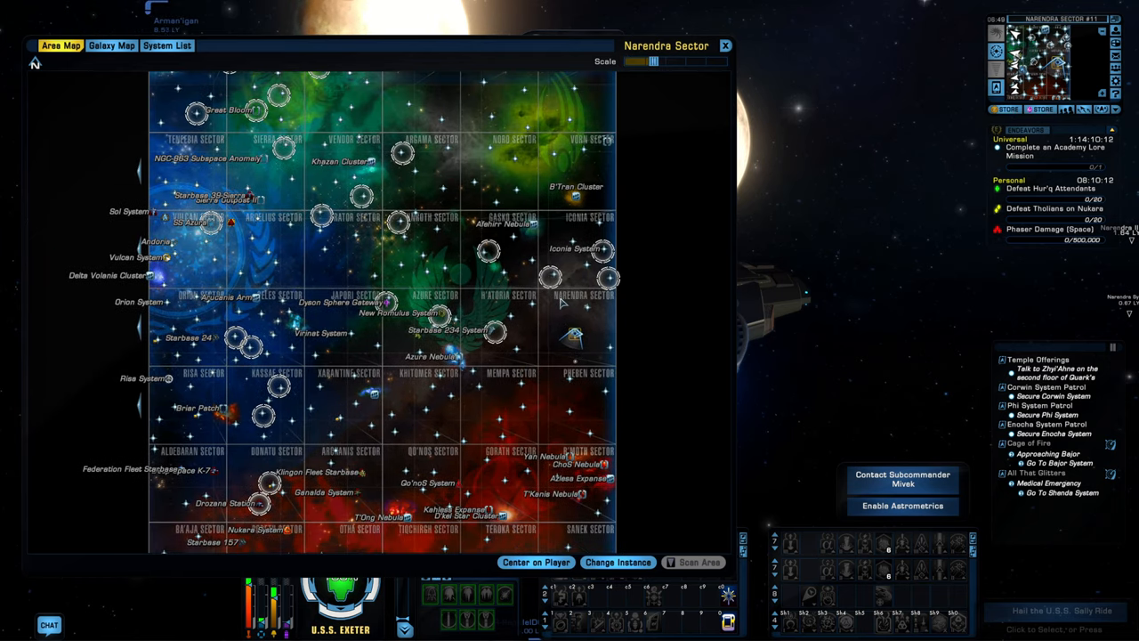
pyautogui.moveTo(569, 358)
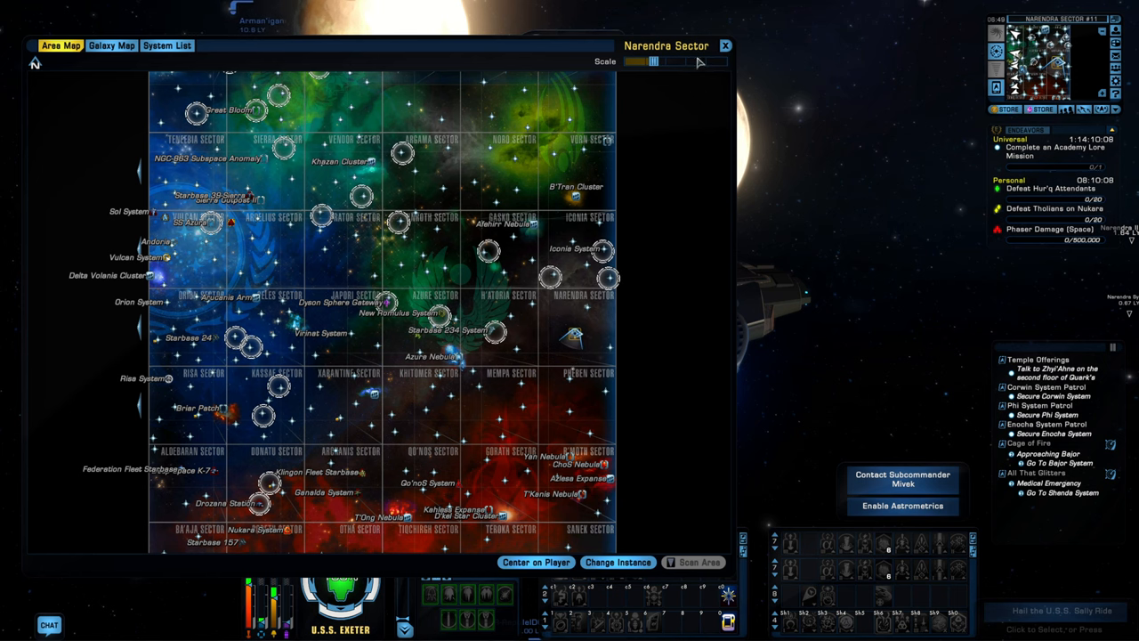
# Step: Close the Phoenix Prize Redemption window to return to the Narendra Sector view
pyautogui.click(724, 46)
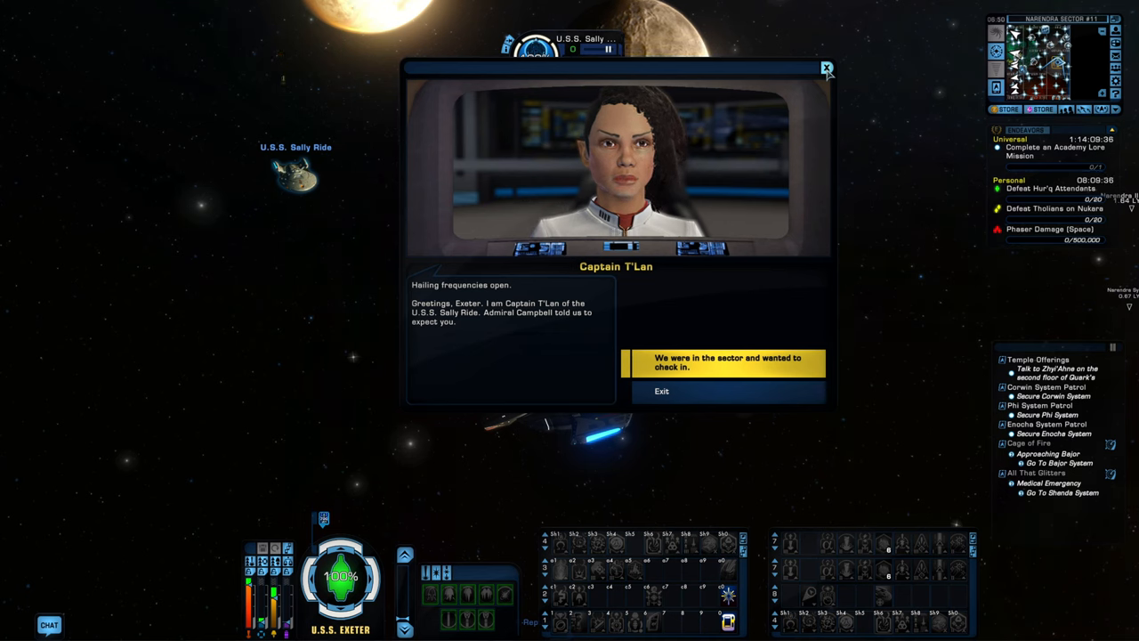
# Step: End the hail from Captain T'Len of the U.S.S. Sally Ride
pyautogui.click(662, 391)
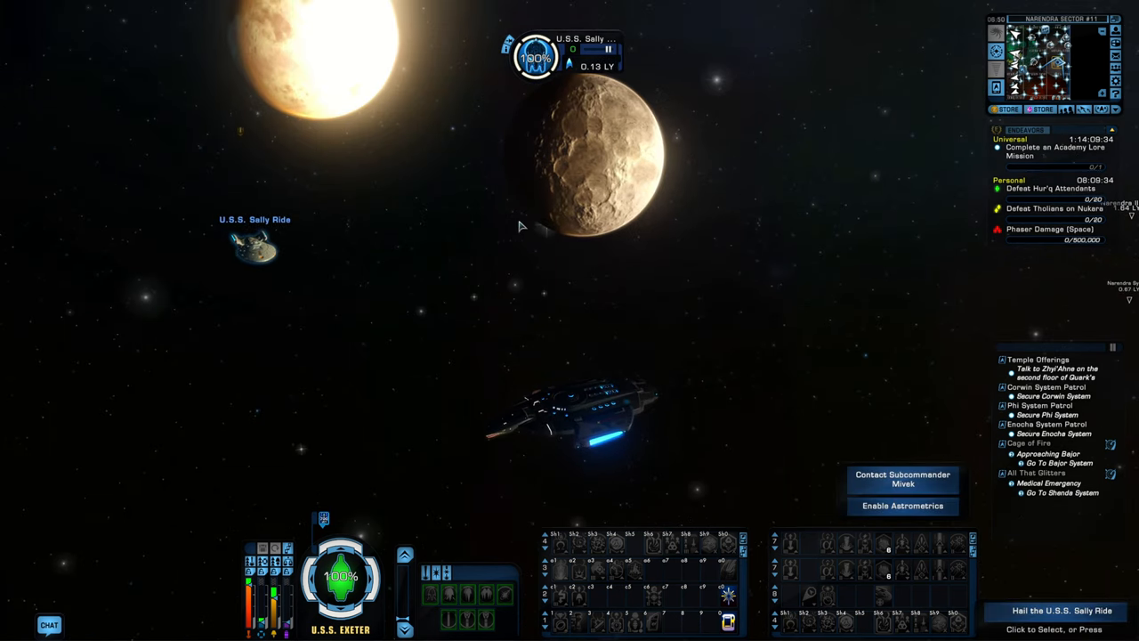
pyautogui.moveTo(709, 209)
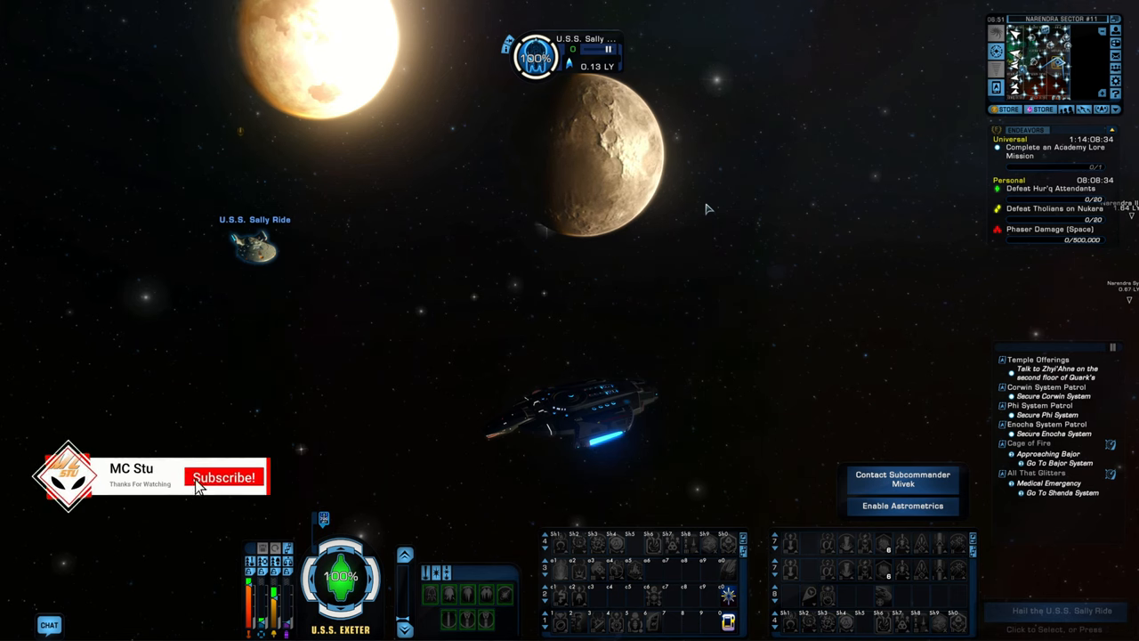
pyautogui.moveTo(263, 502)
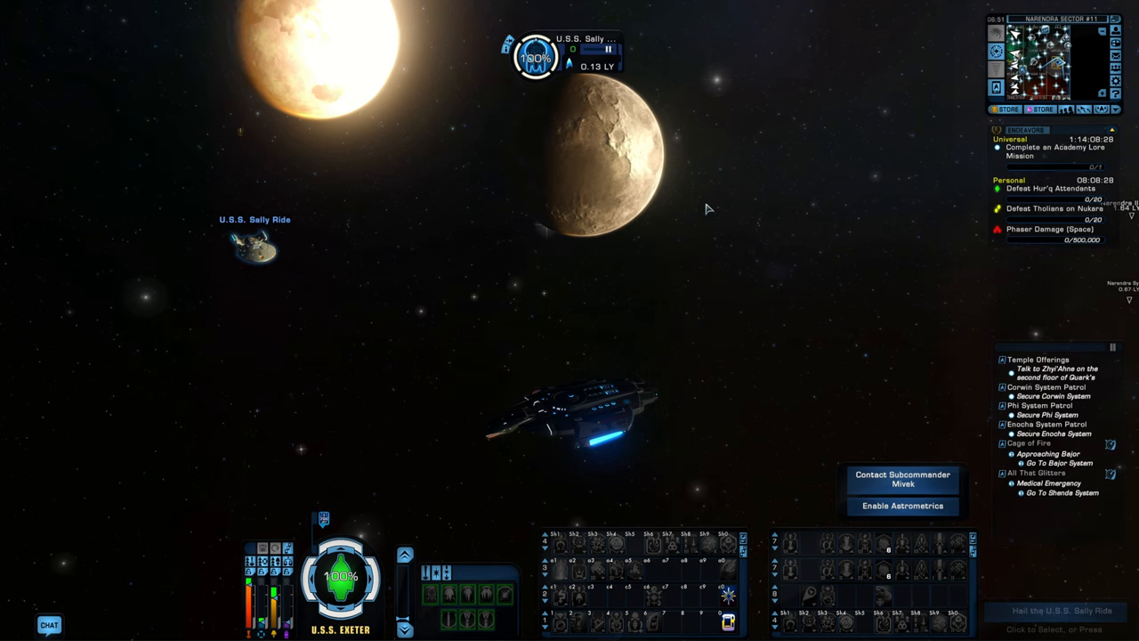
pyautogui.moveTo(614, 395)
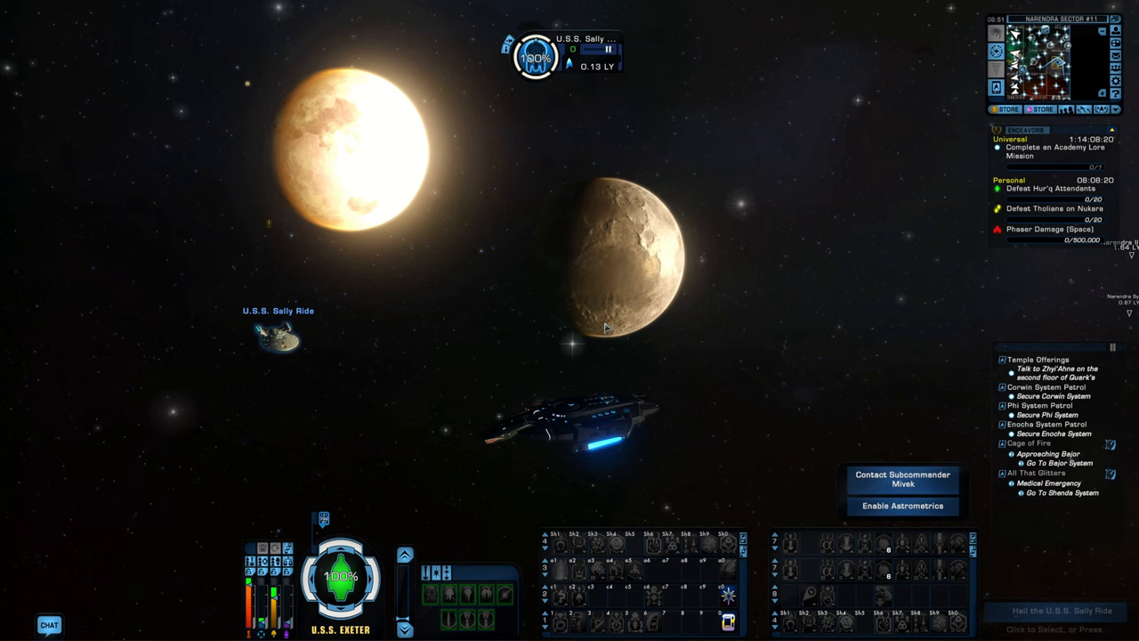
pyautogui.moveTo(271, 395)
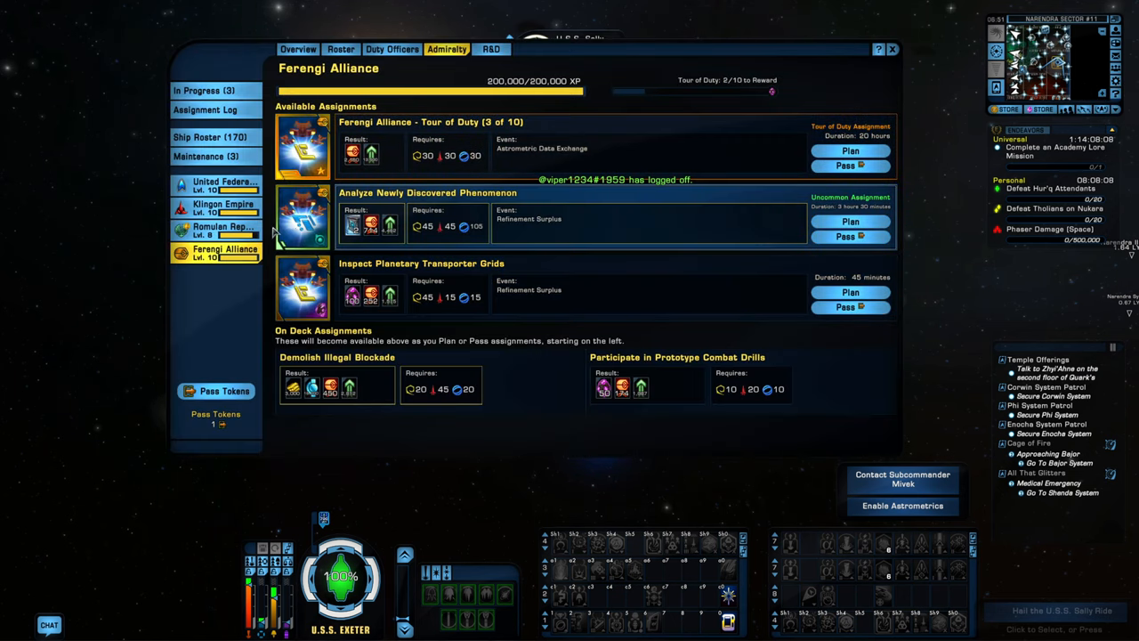
# Step: Review the Romulan and Ferengi admiralty assignments, then close Admiralty back to sector space
pyautogui.click(223, 230)
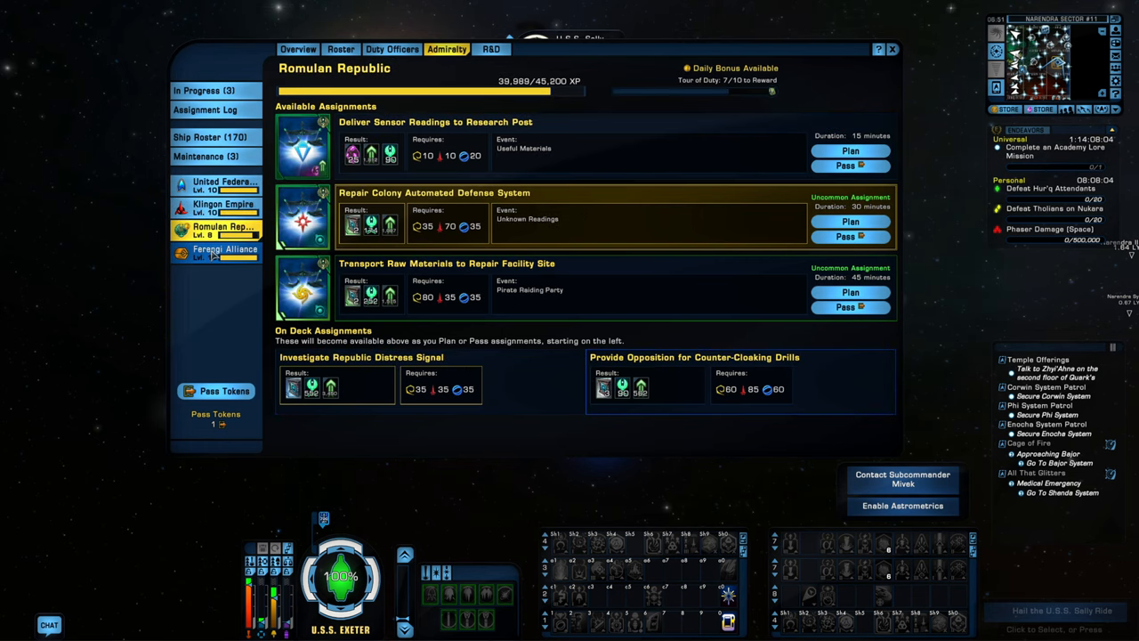
pyautogui.click(222, 253)
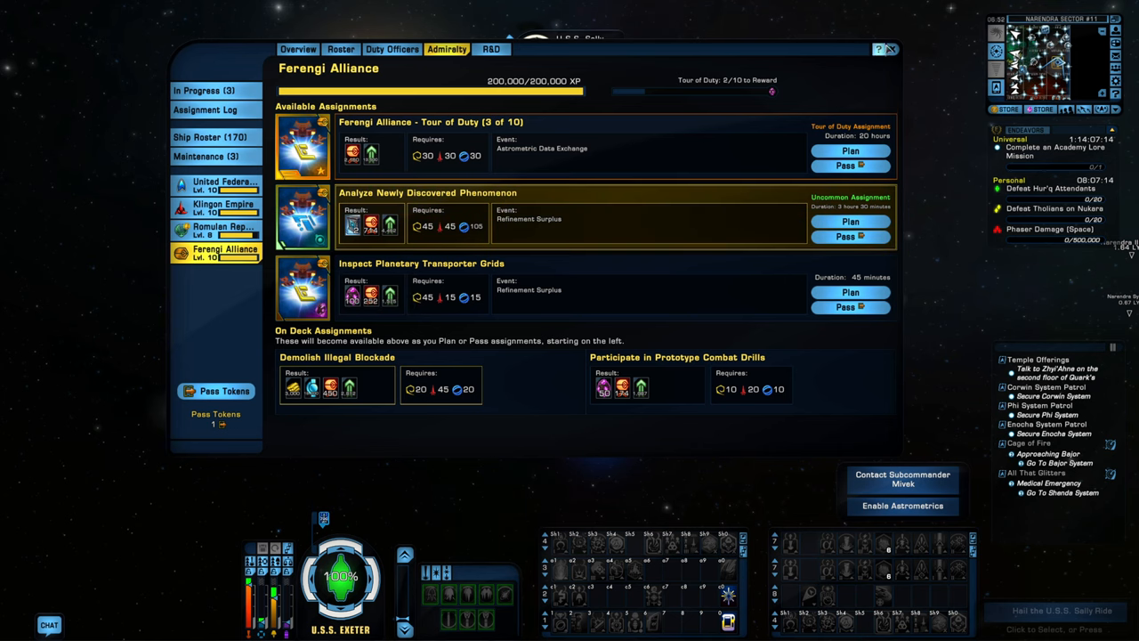
pyautogui.click(890, 50)
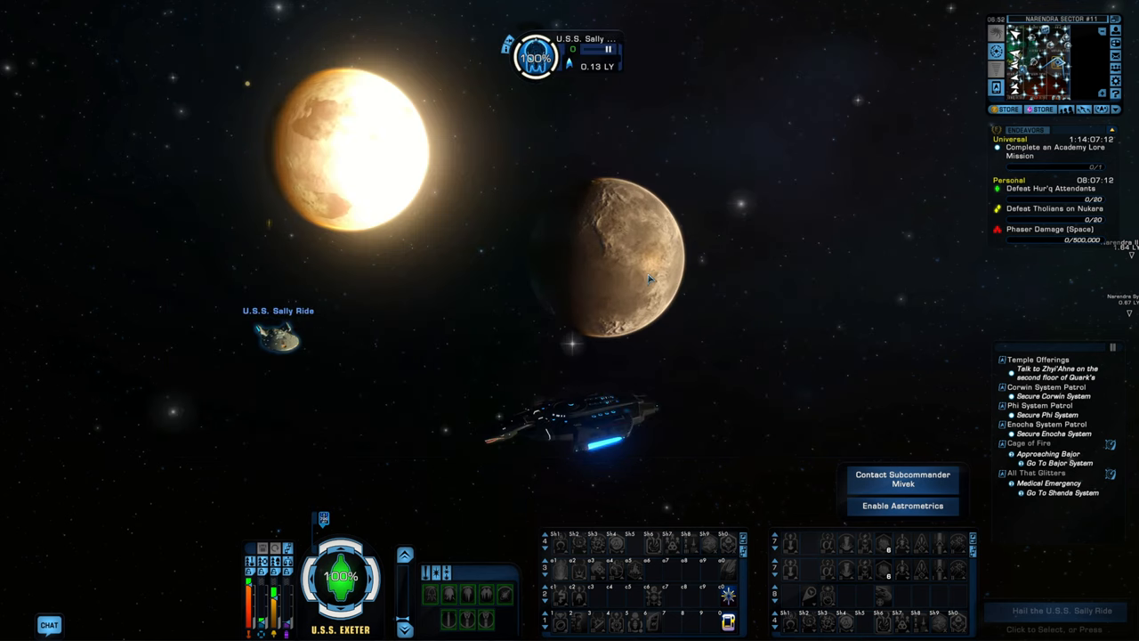
pyautogui.moveTo(957, 331)
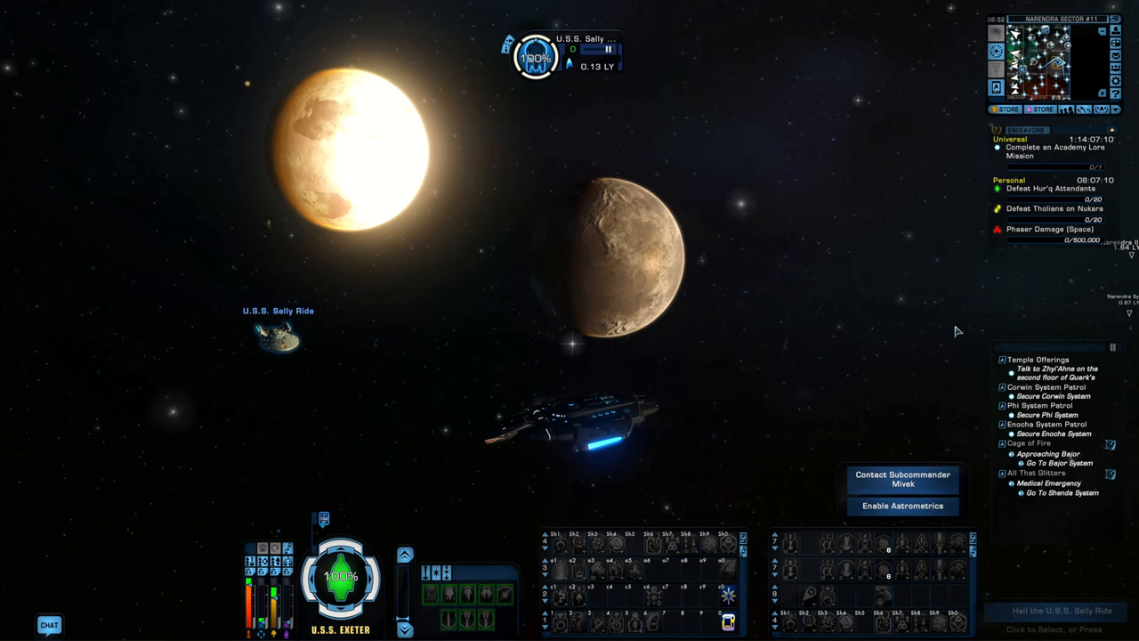